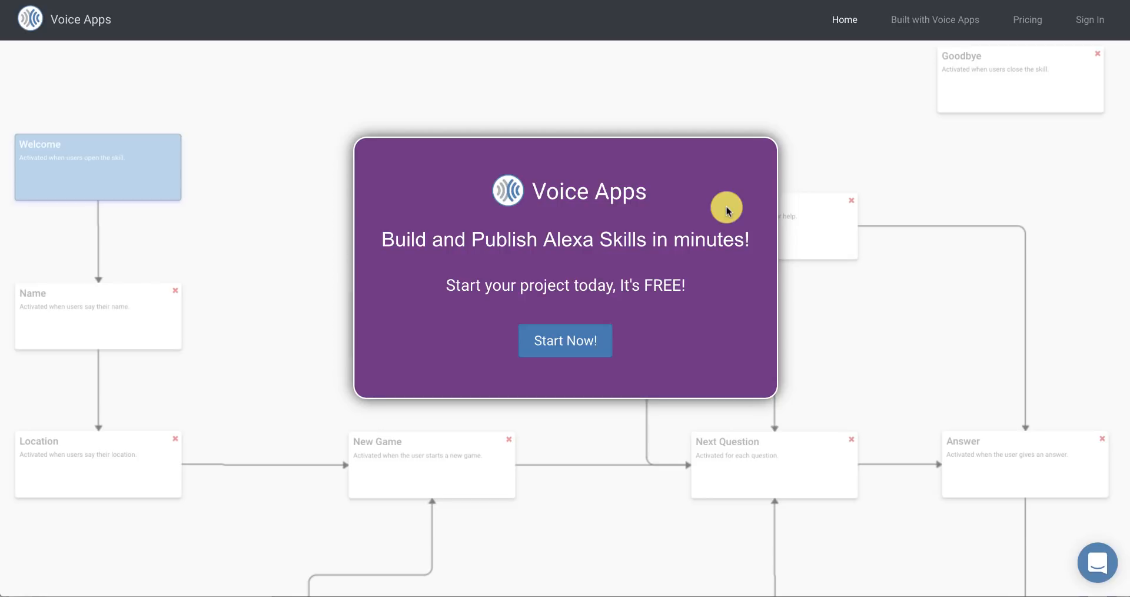
mouse_move(586, 294)
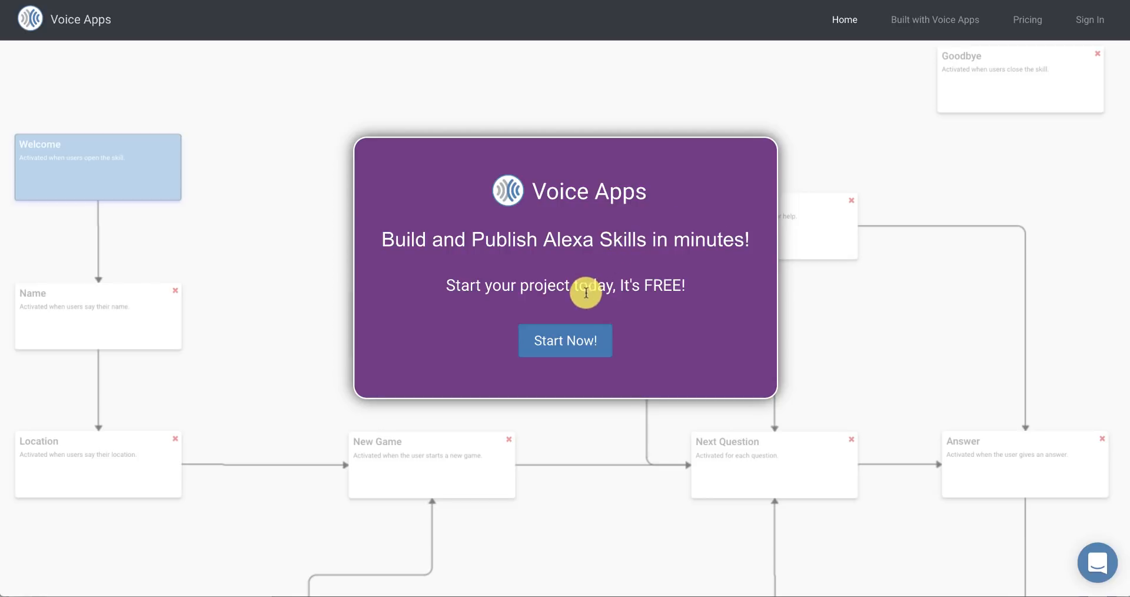
mouse_move(565, 340)
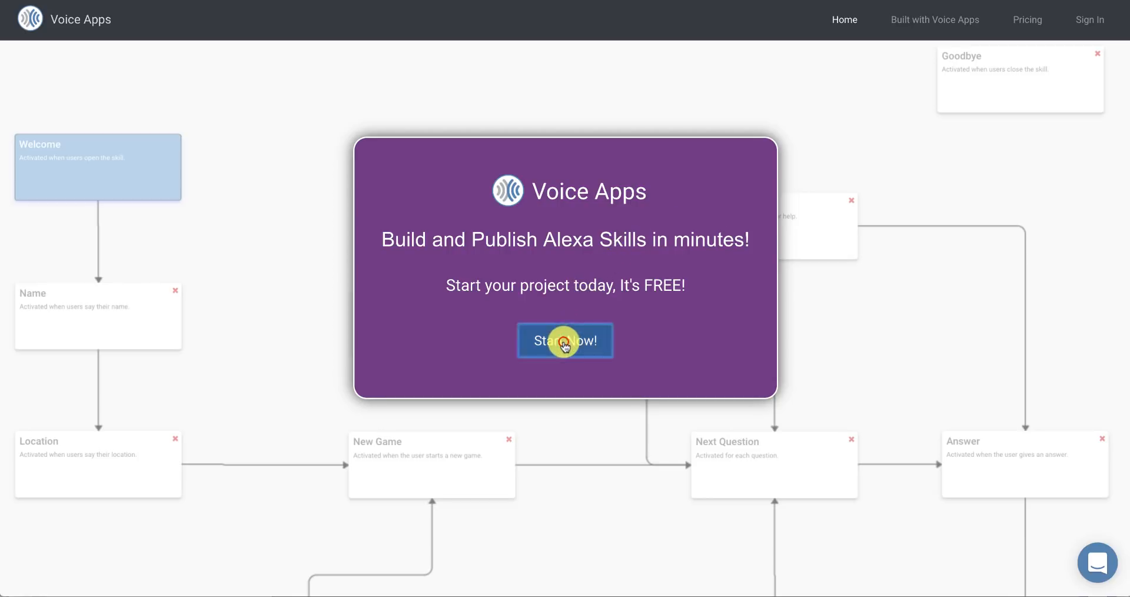
Step: Start from the welcome popup and sign in with Google to reach Your Projects
click(565, 341)
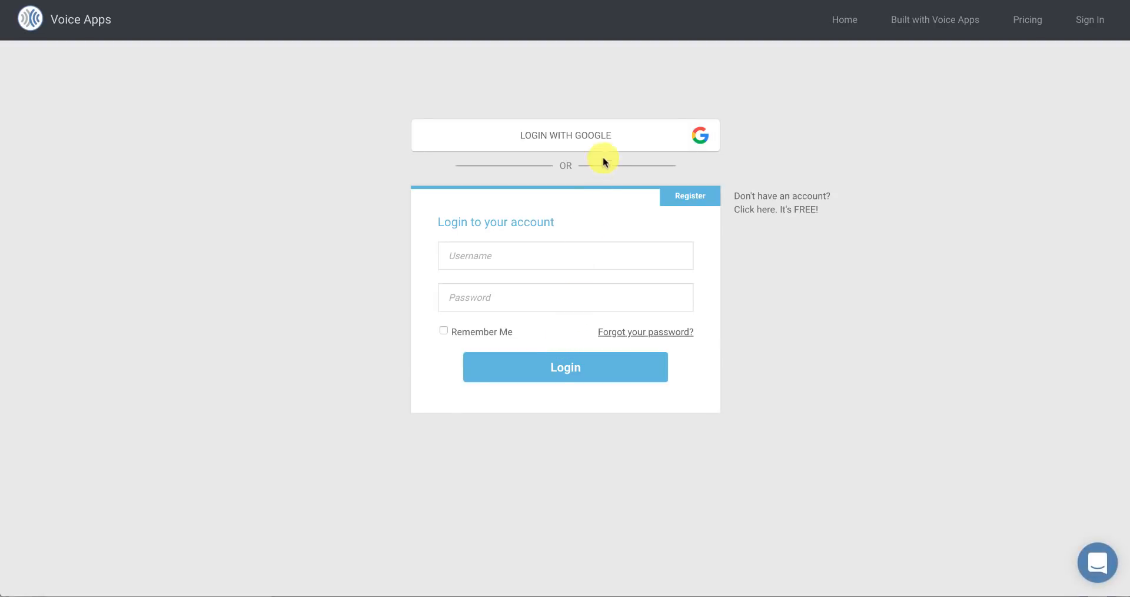
click(612, 138)
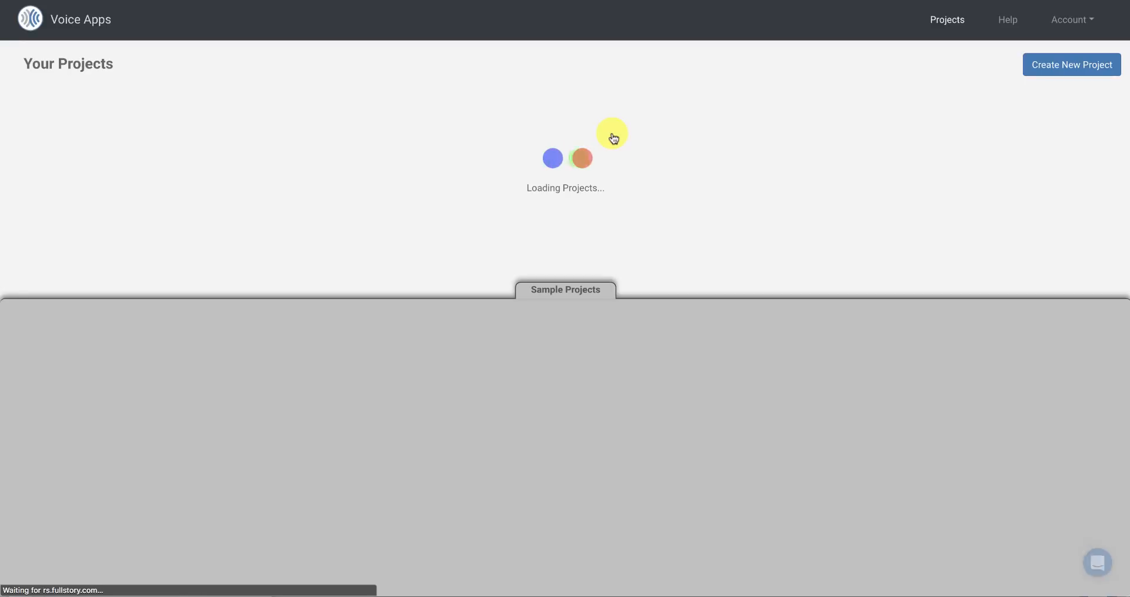
Step: Create a new project named Ice Cream Shop in the Business & Finance category
click(1072, 63)
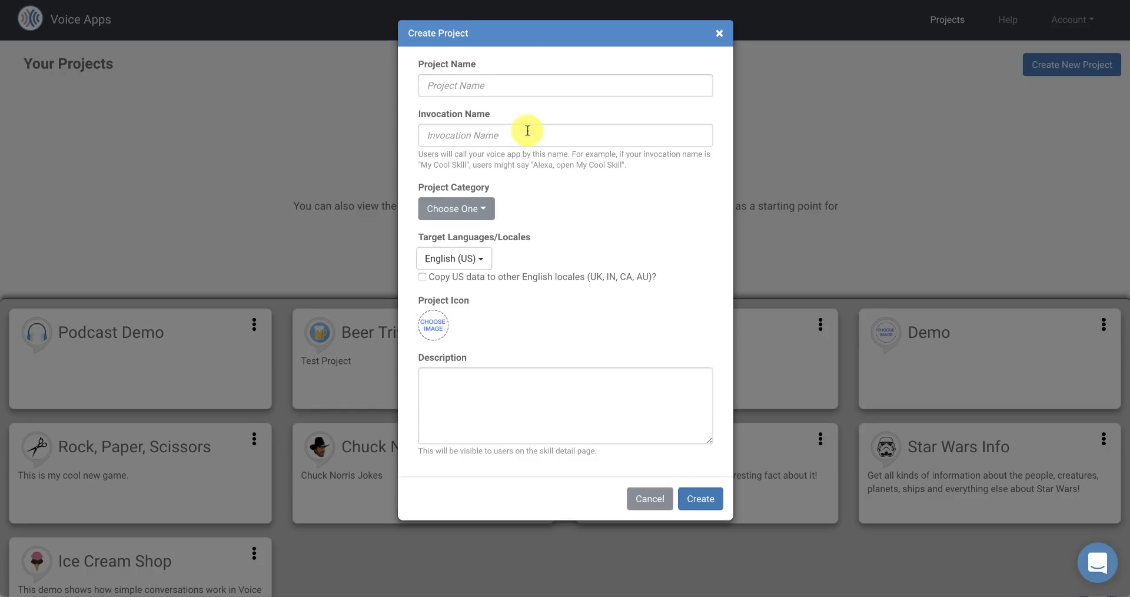
click(566, 85)
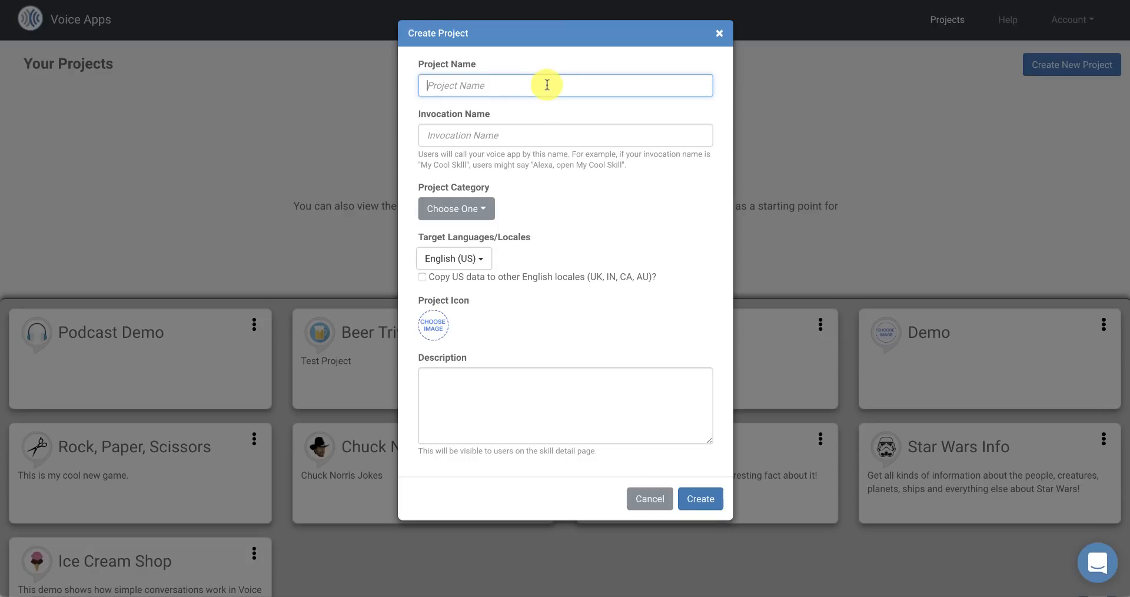
text(Ice Cream Shop)
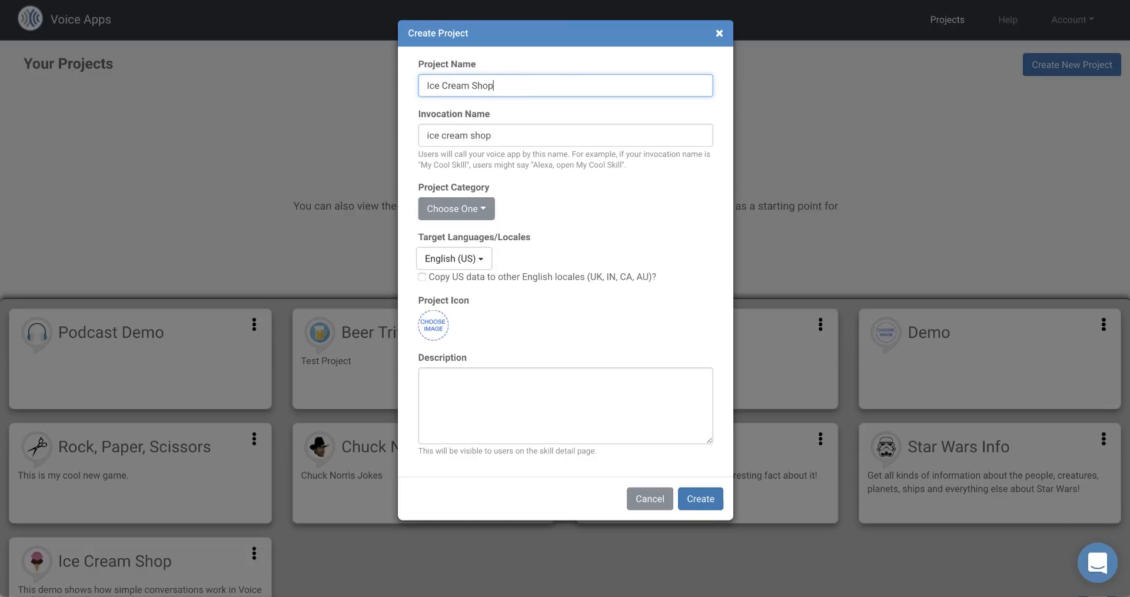
mouse_move(548, 105)
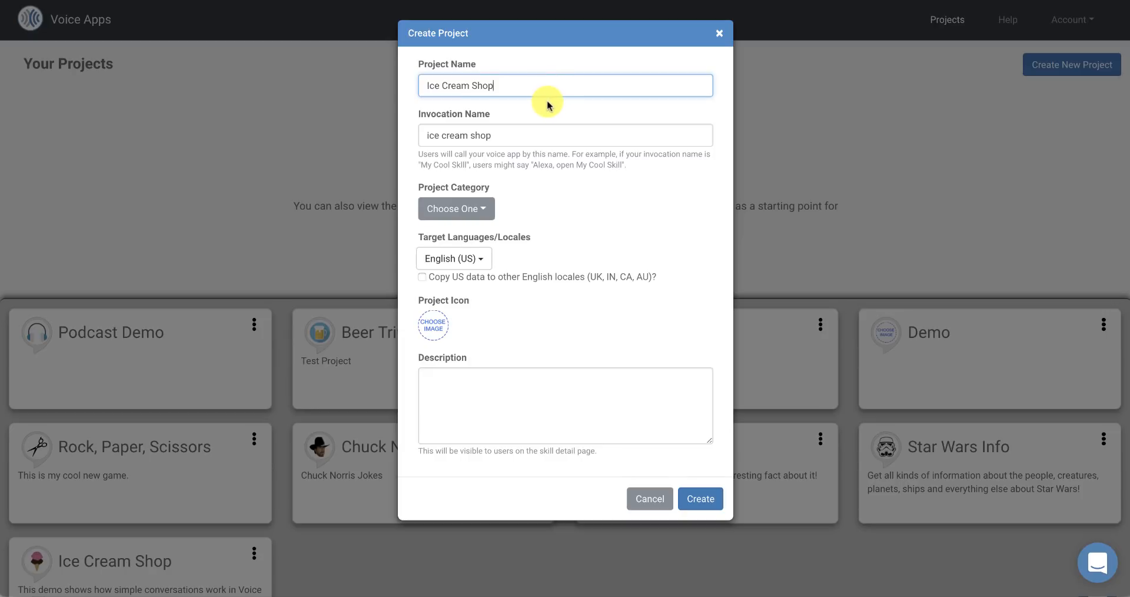
mouse_move(523, 137)
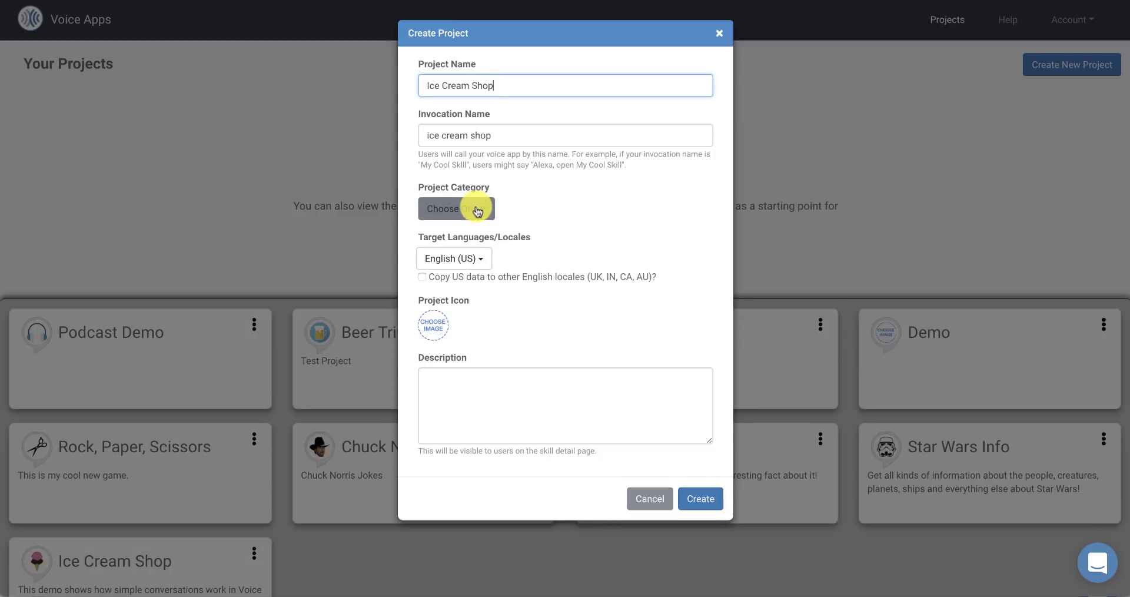
click(456, 208)
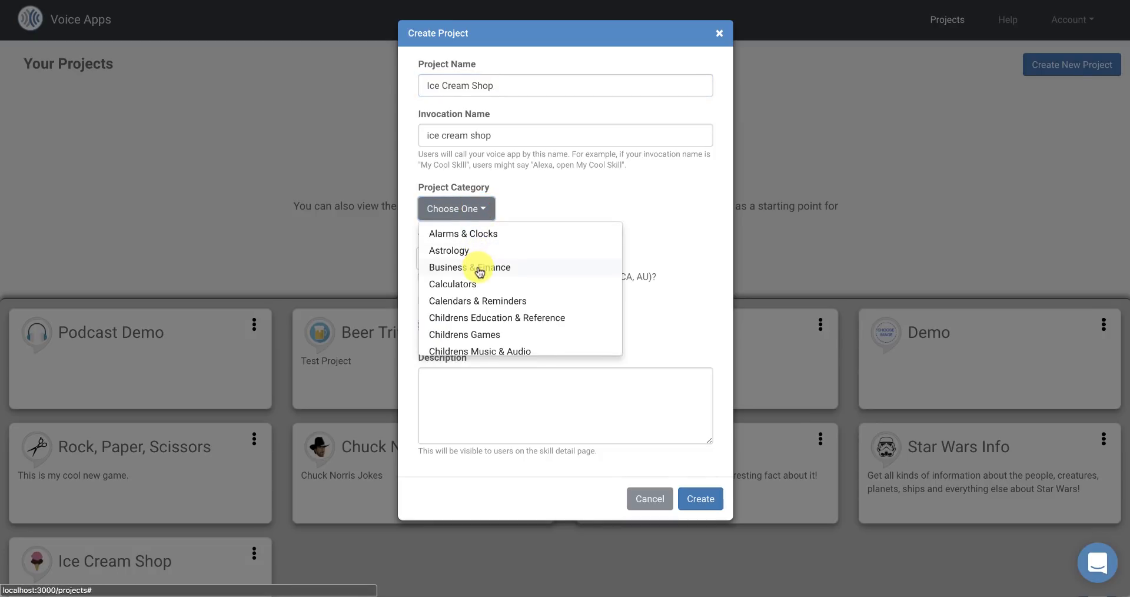
click(470, 267)
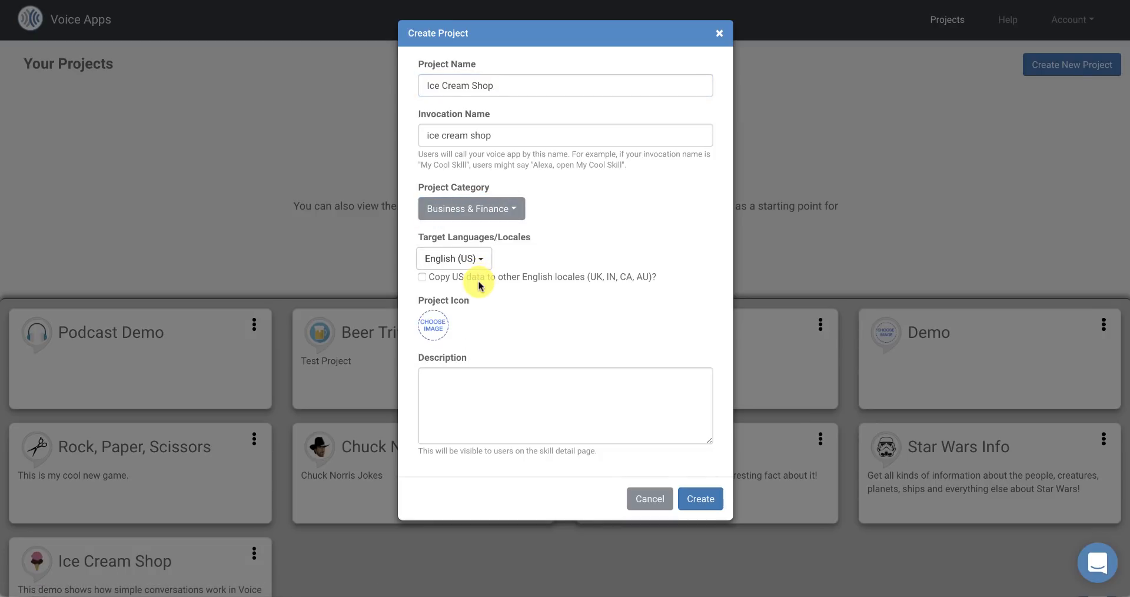
mouse_move(492, 254)
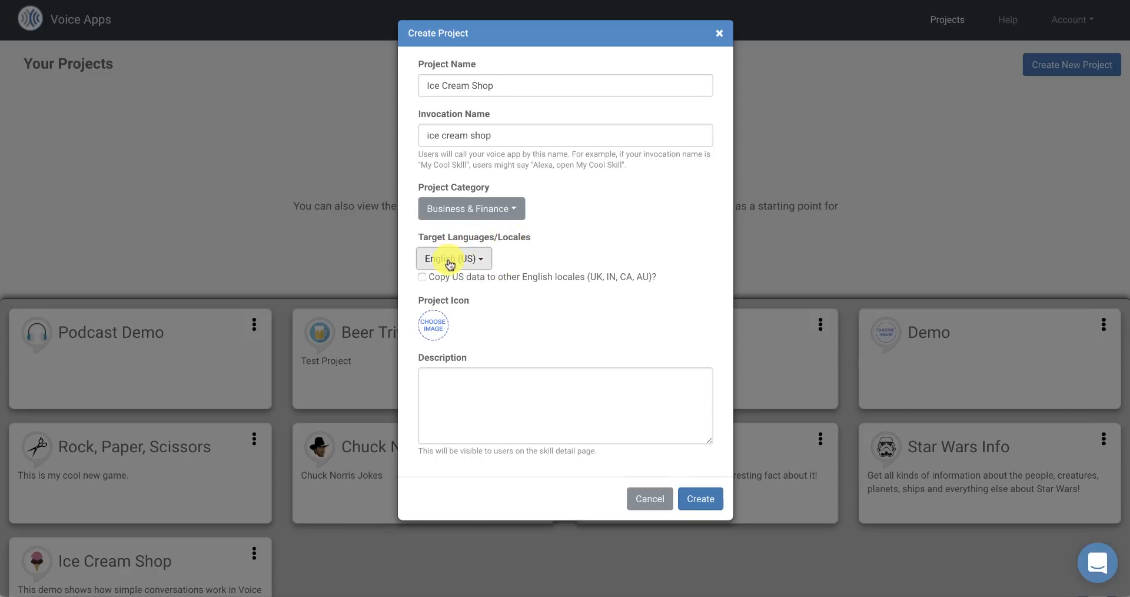
mouse_move(460, 271)
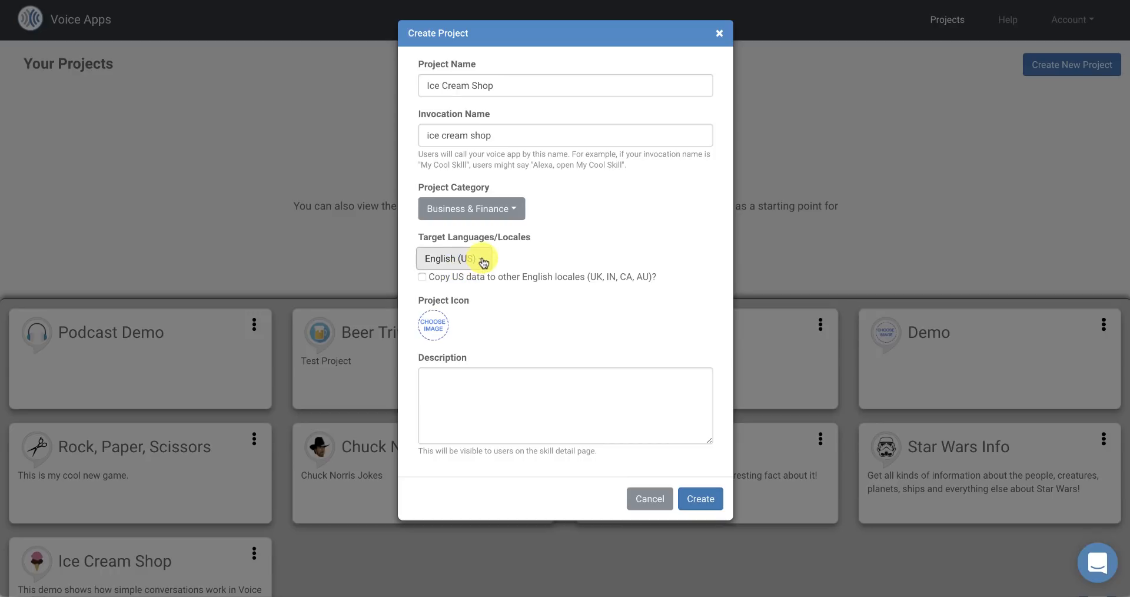
mouse_move(525, 259)
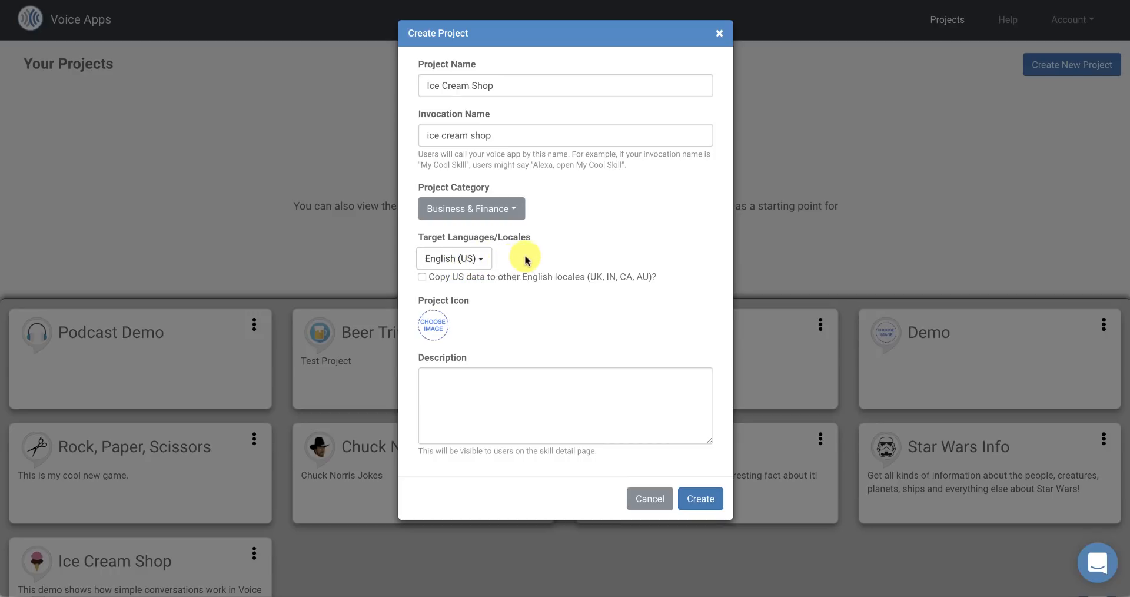
Step: Give the project an ice-cream icon and the description 'This is a demo Ice...'
click(432, 324)
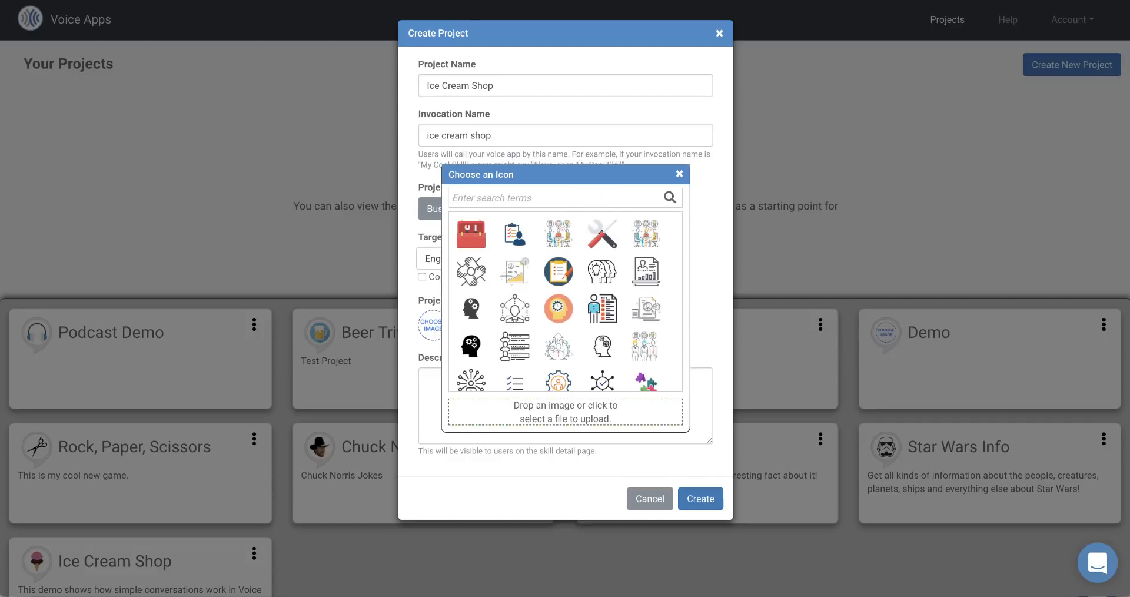
text(ice cream)
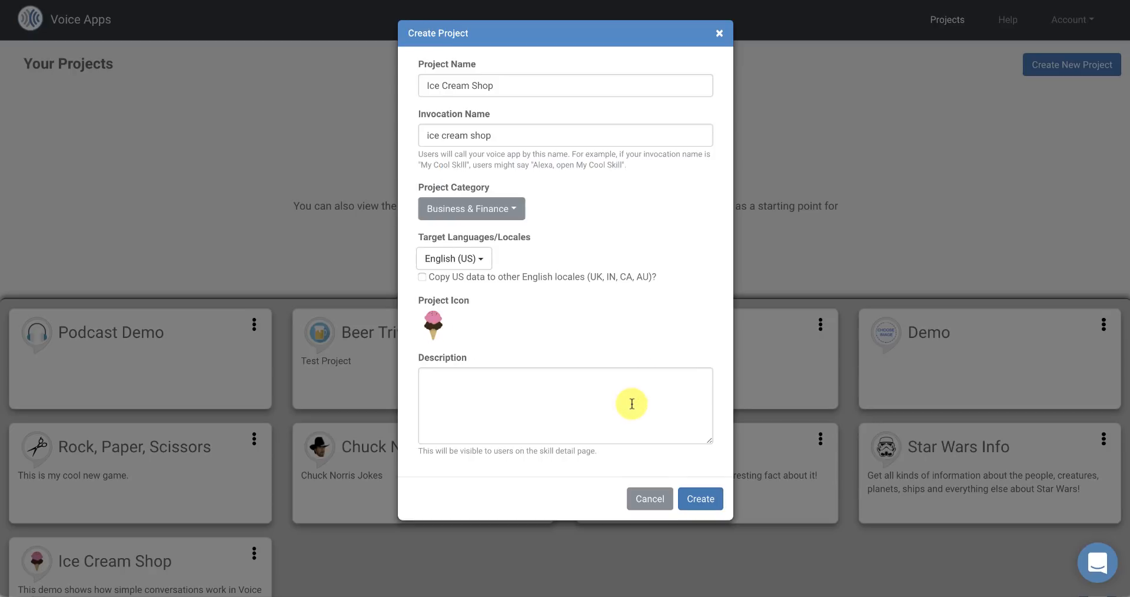
text(This)
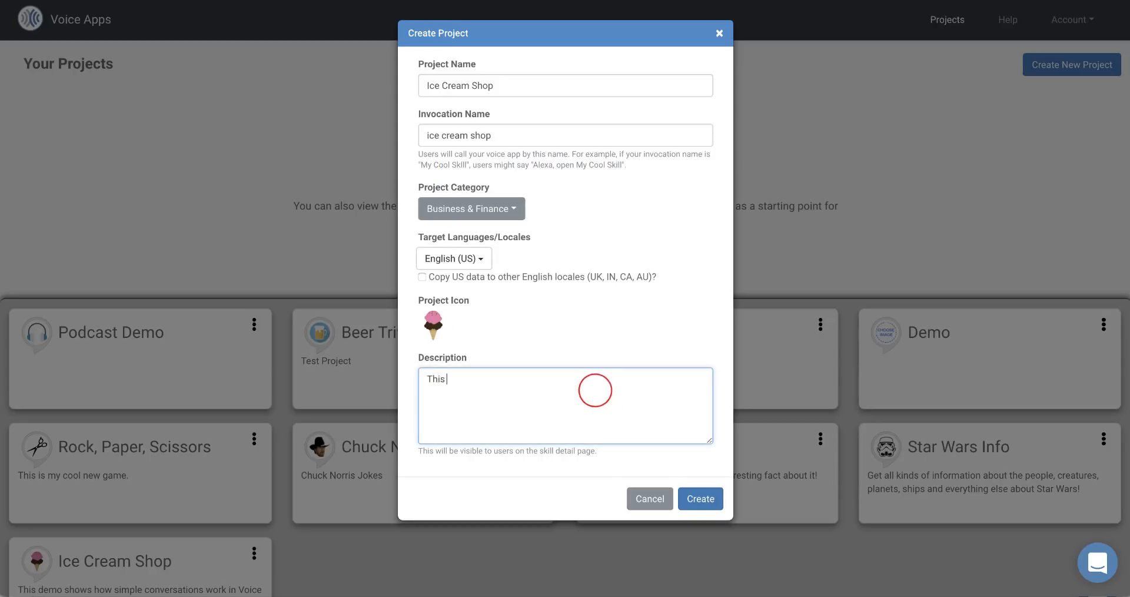
text(is a demo Ice)
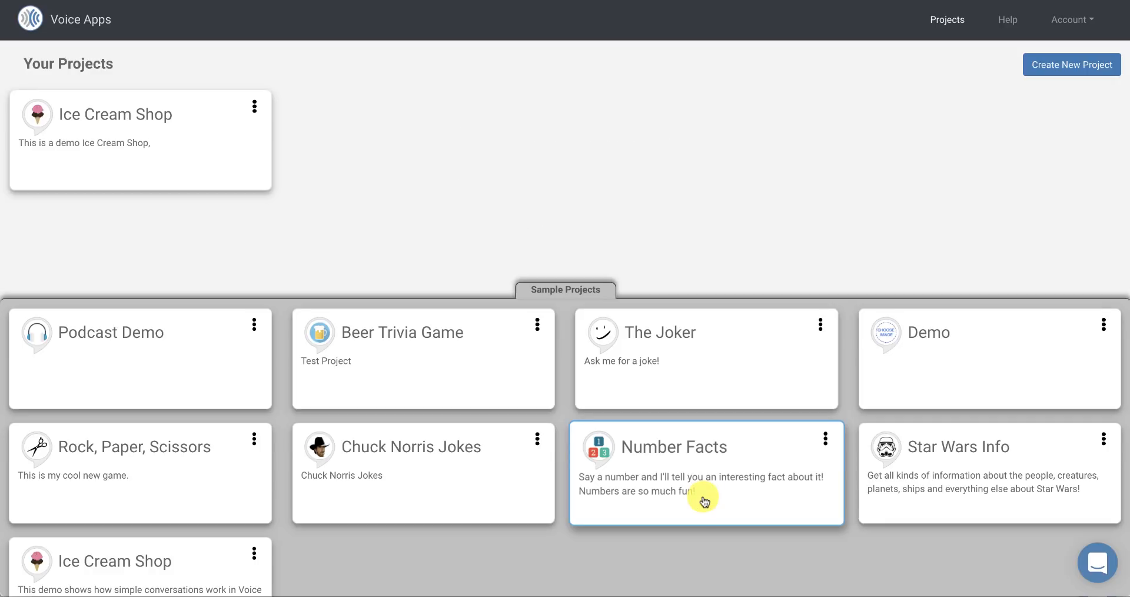
mouse_move(156, 168)
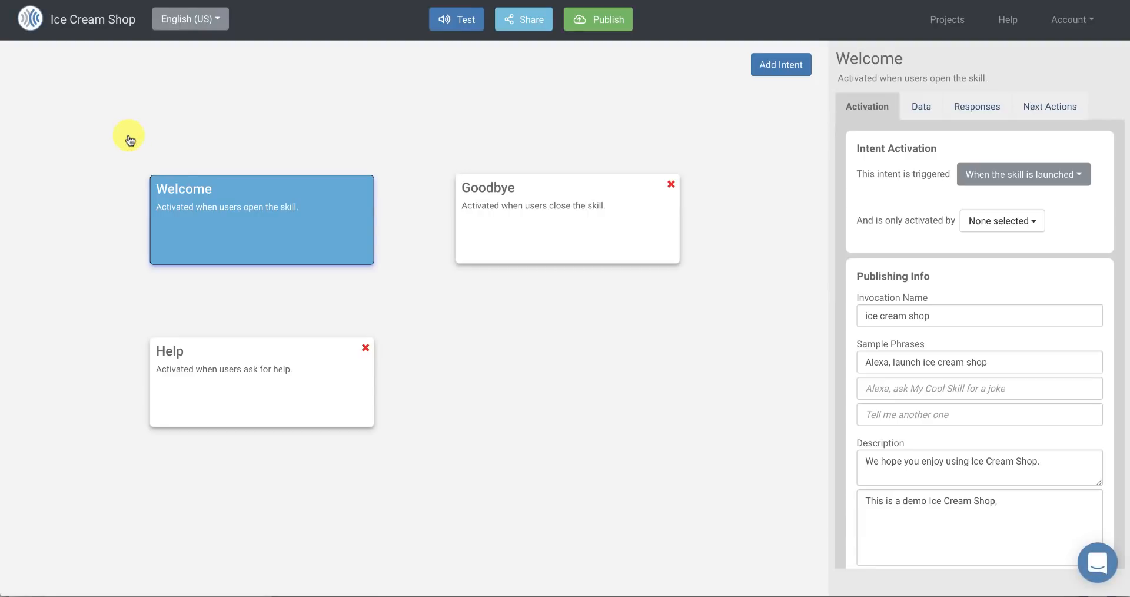
mouse_move(468, 134)
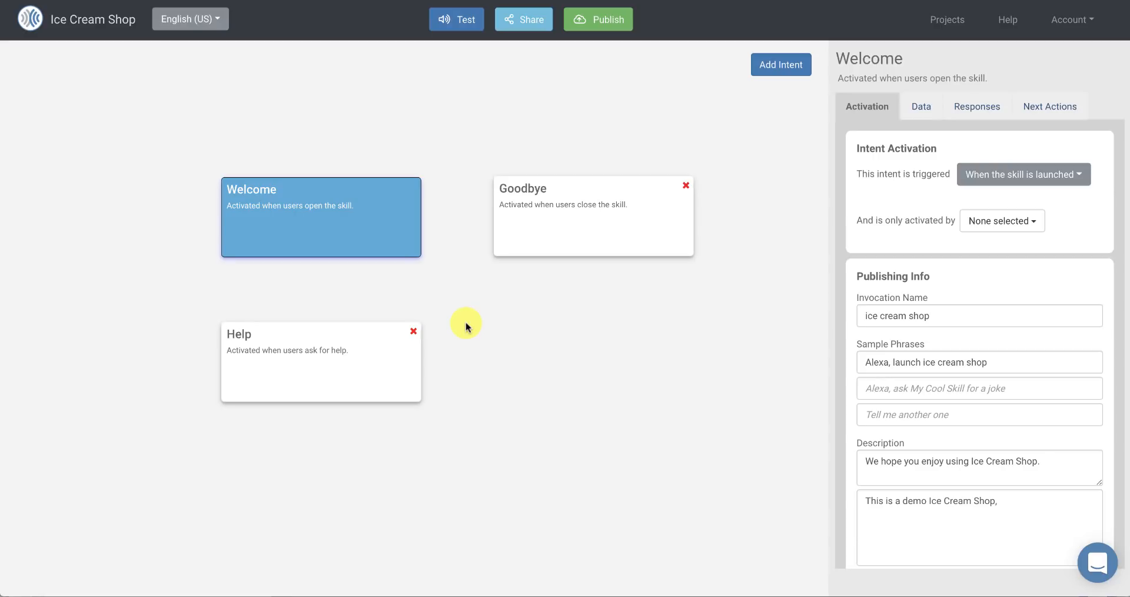
mouse_move(687, 188)
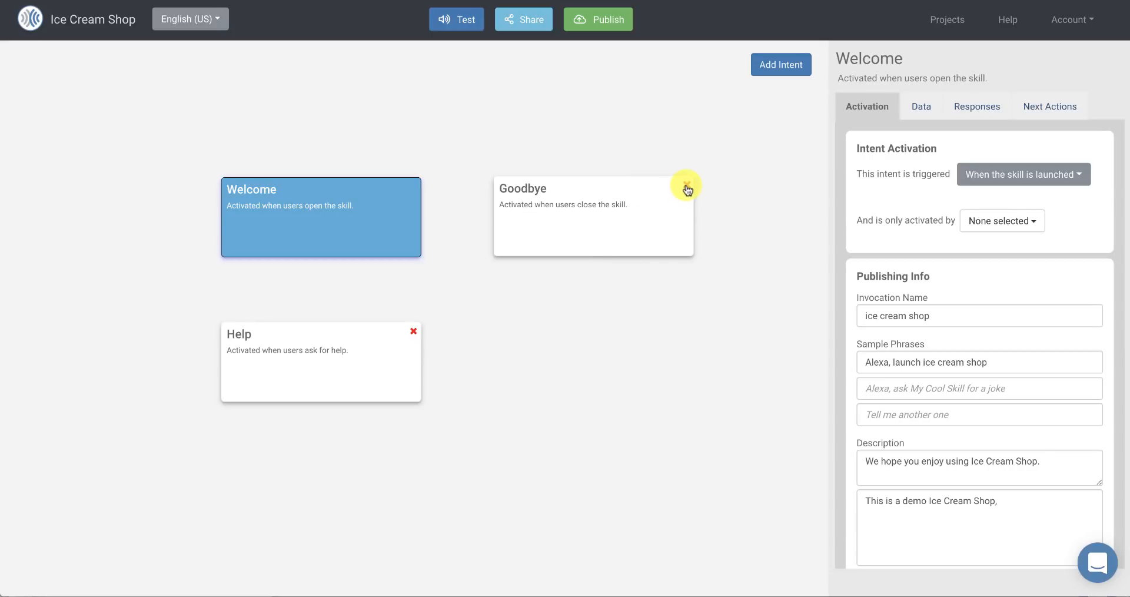
Step: Delete the Goodbye and Help intents and move the Welcome card lower on the canvas
click(687, 186)
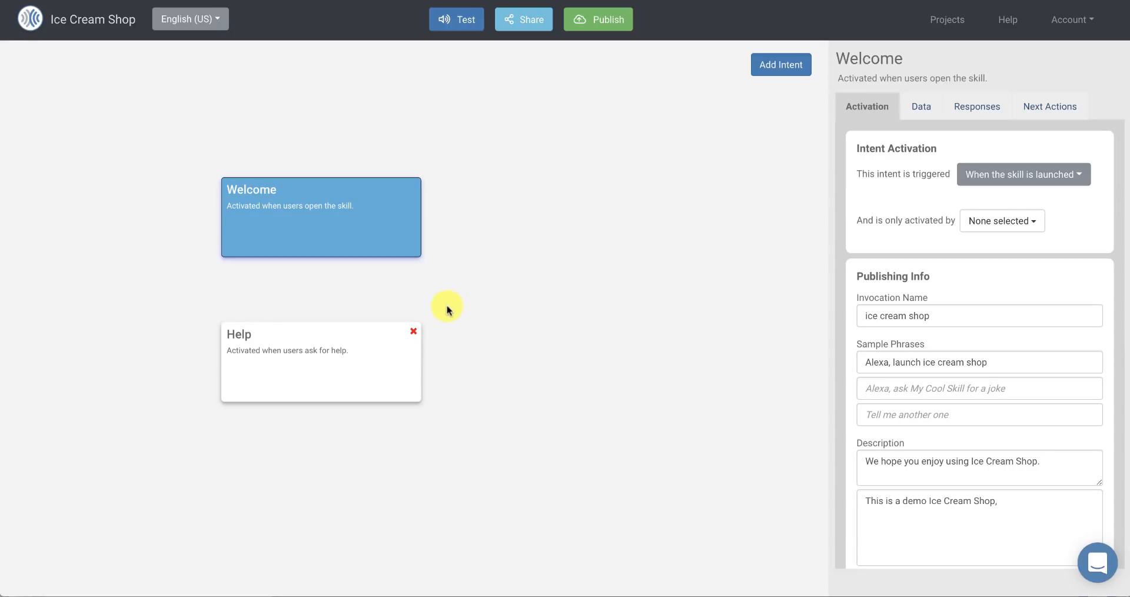
click(413, 332)
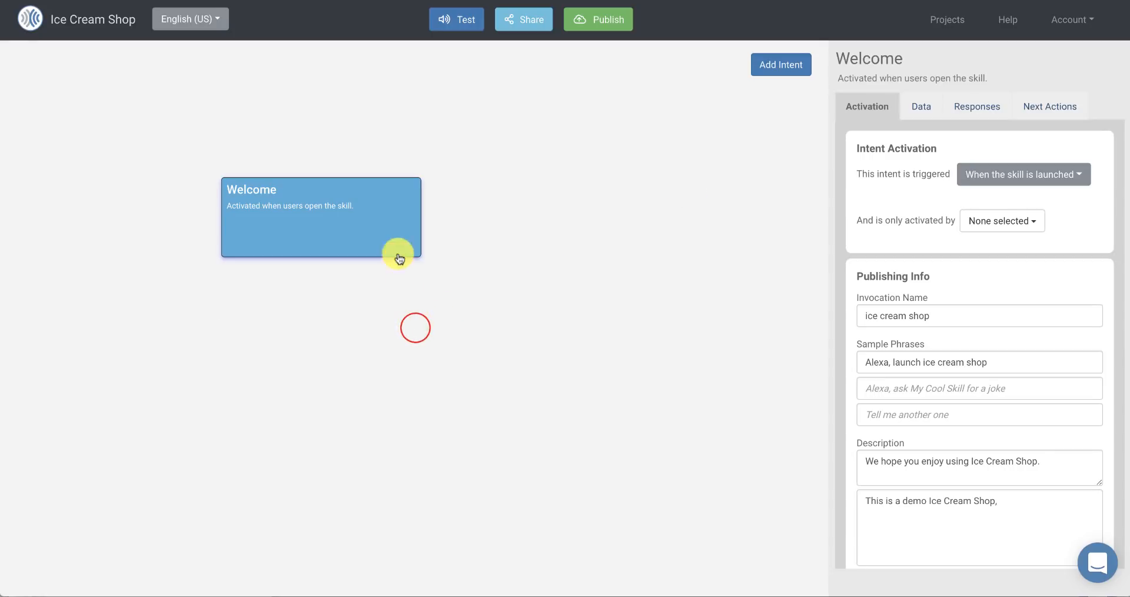
drag(400, 258, 391, 260)
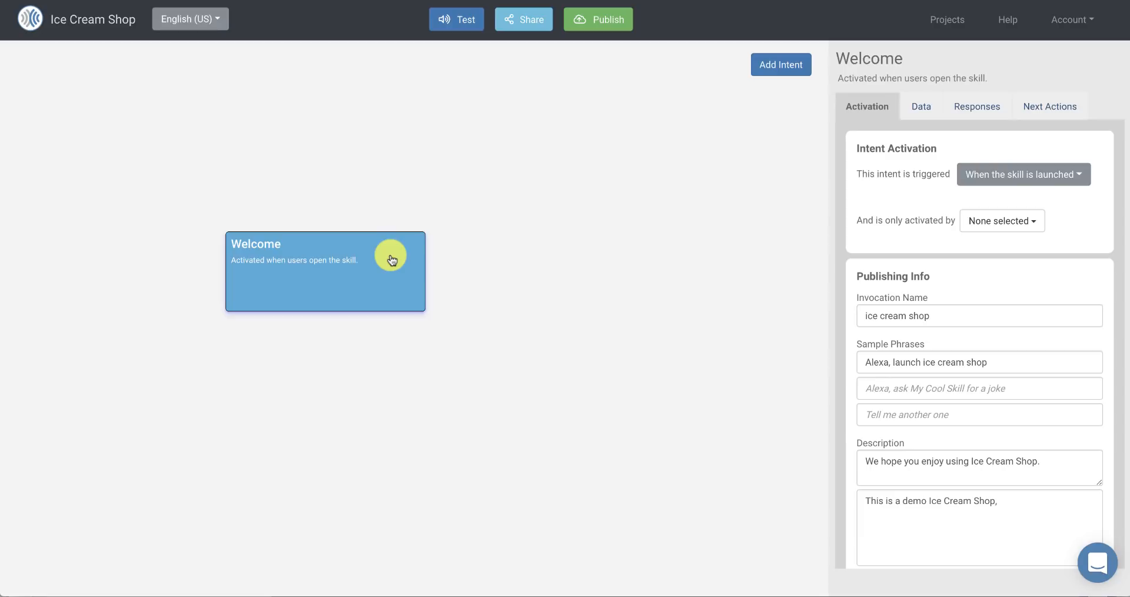
mouse_move(512, 241)
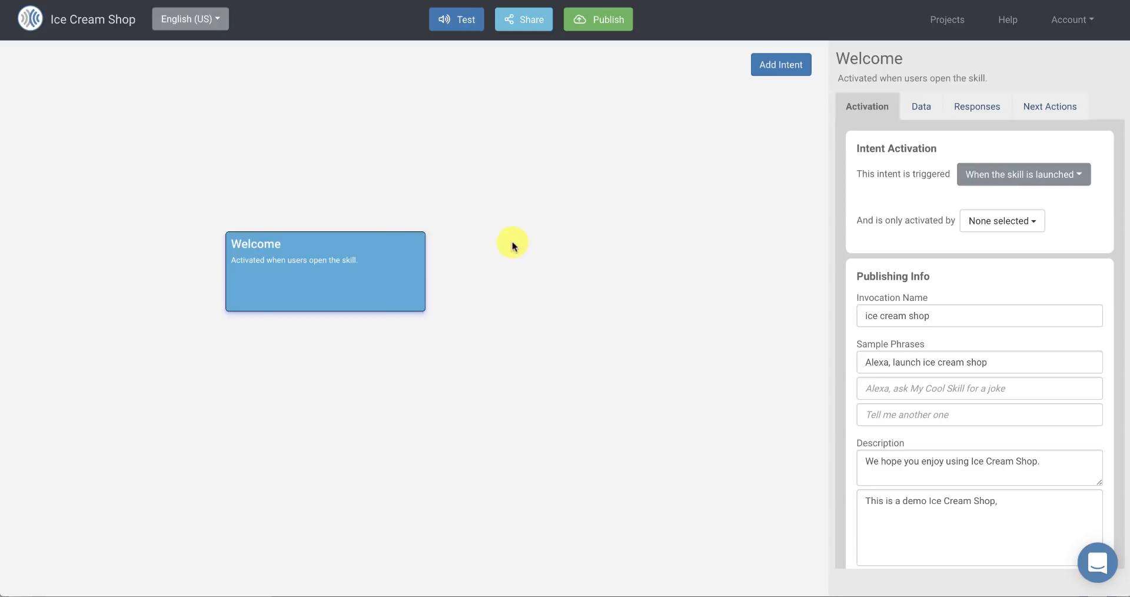
mouse_move(599, 239)
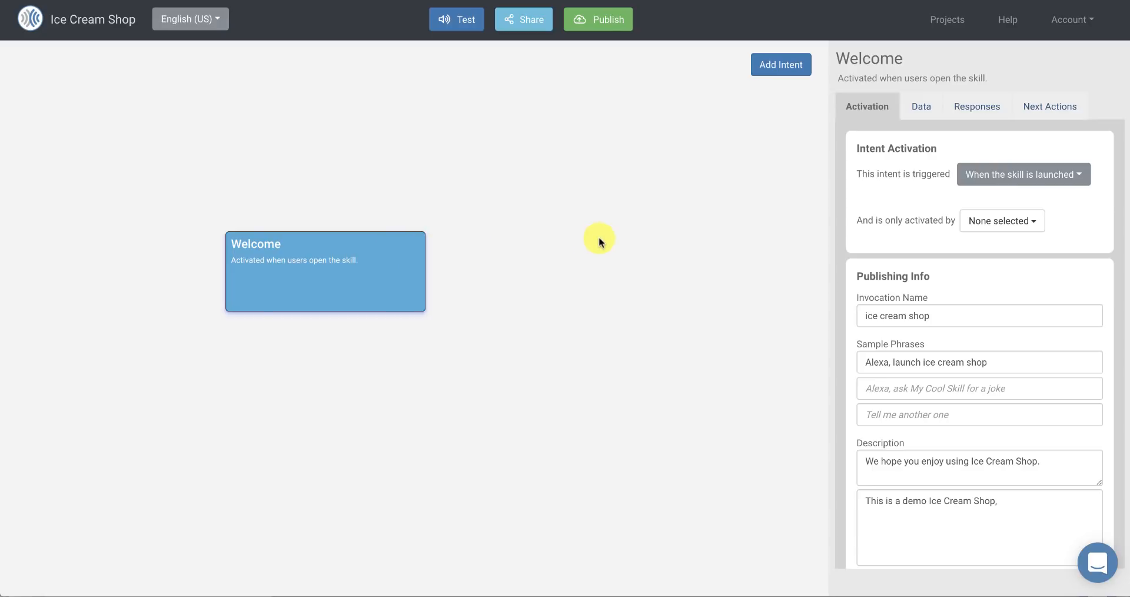
mouse_move(977, 106)
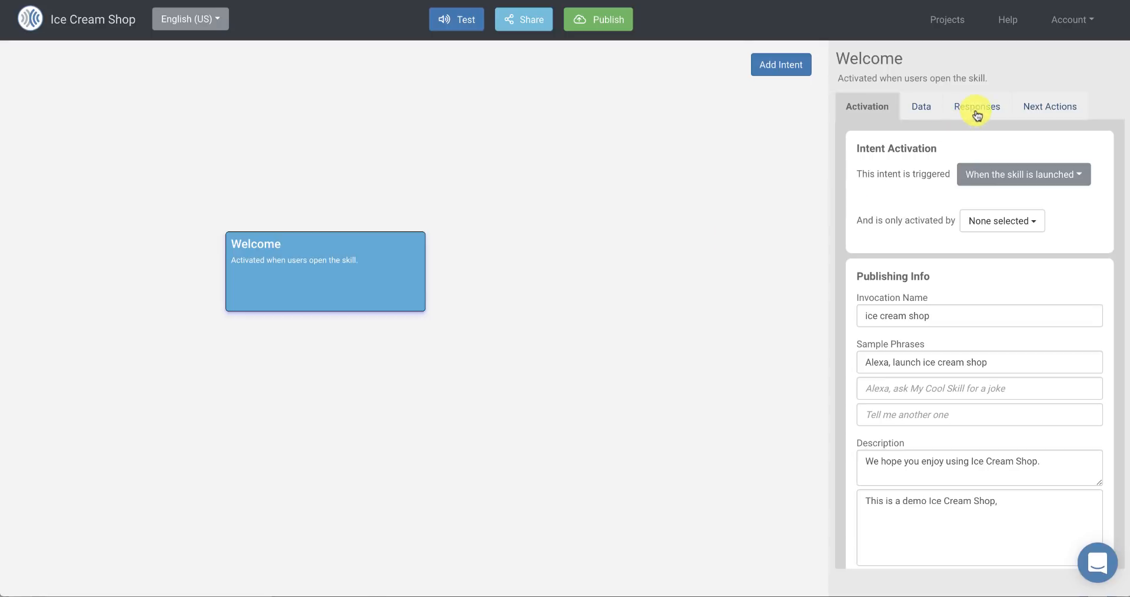
Step: Add a new response group to the Welcome intent's Responses
click(976, 106)
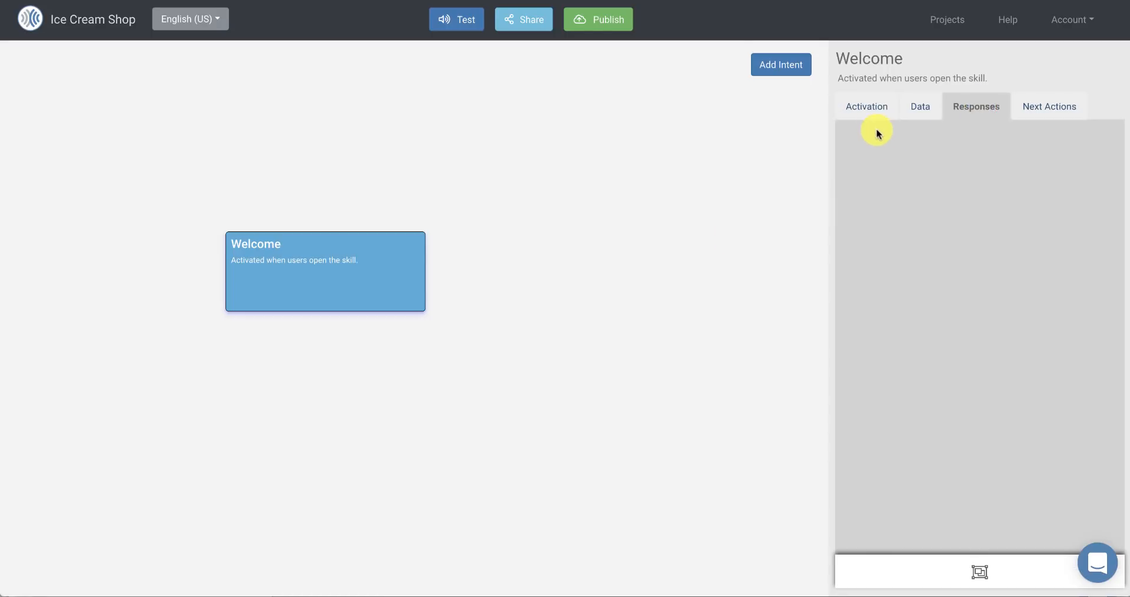
mouse_move(293, 279)
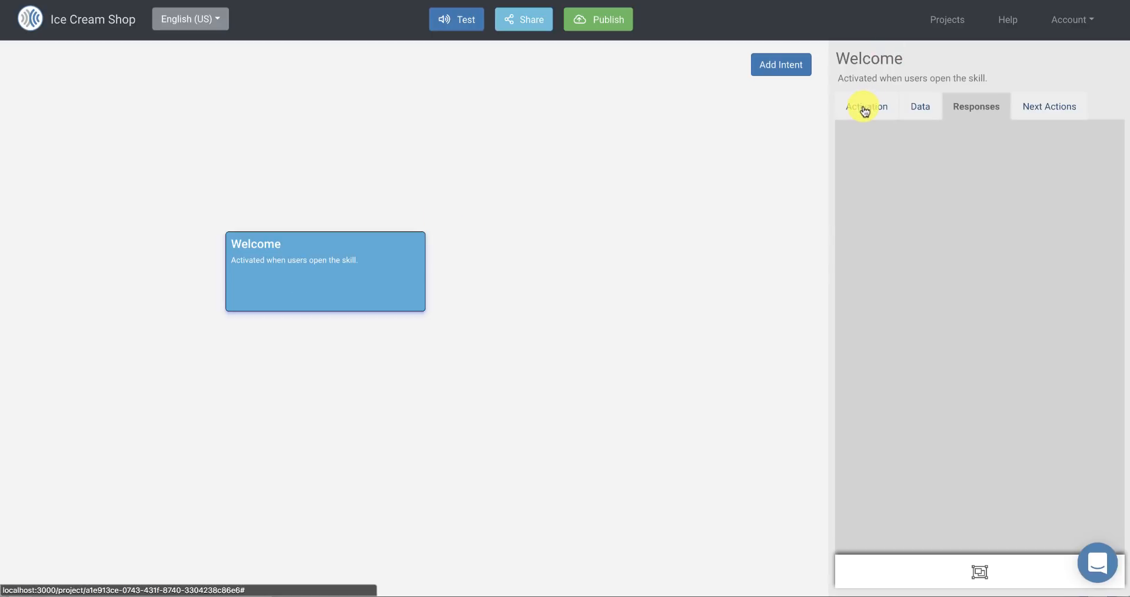
click(868, 106)
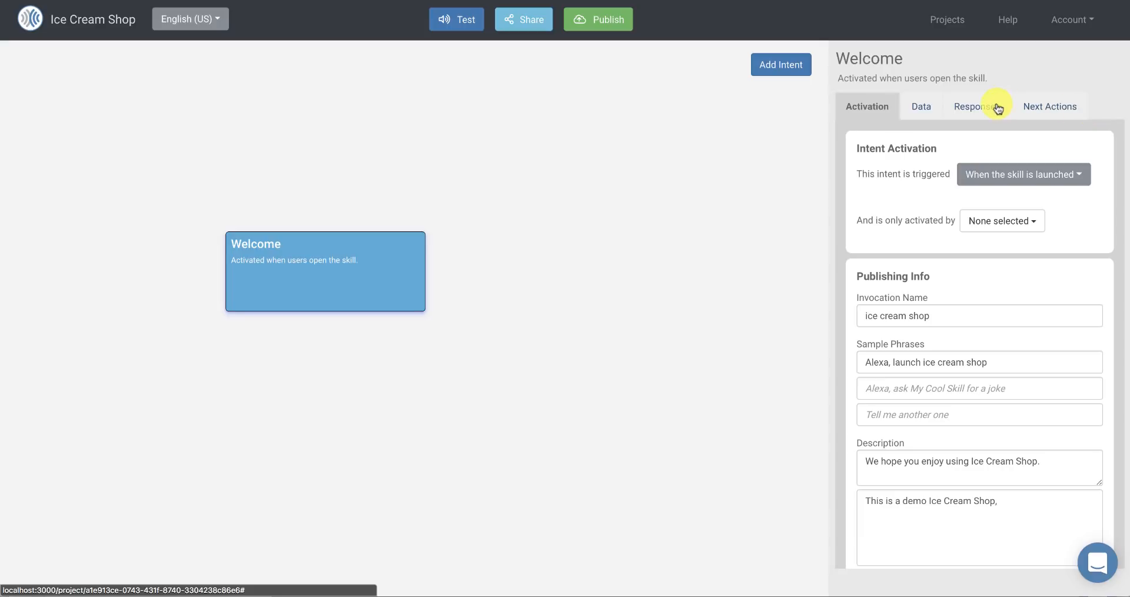
click(976, 106)
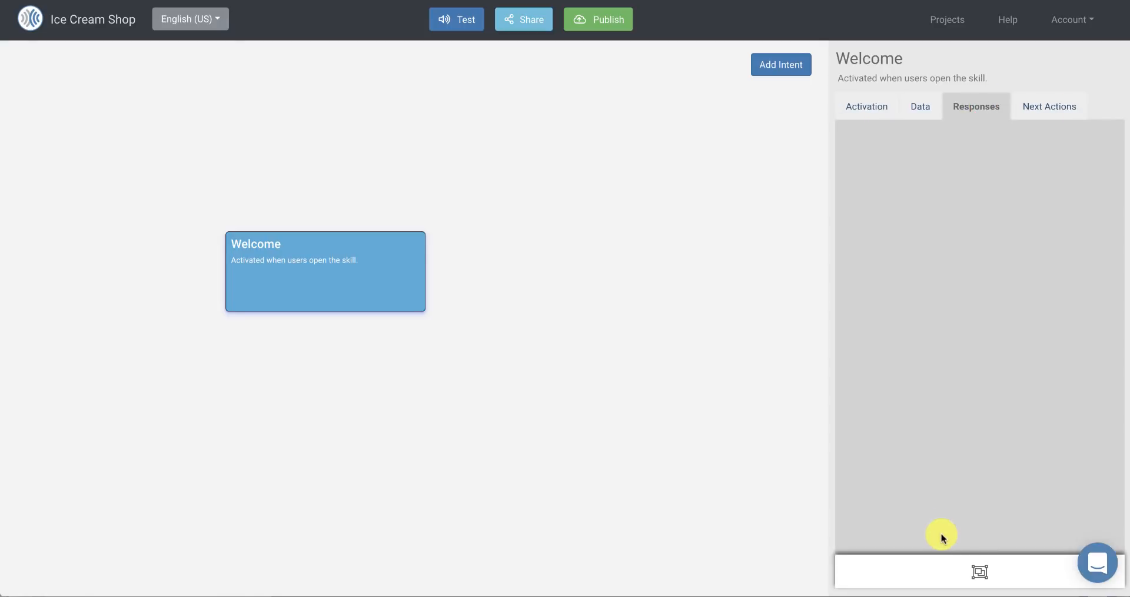
click(979, 571)
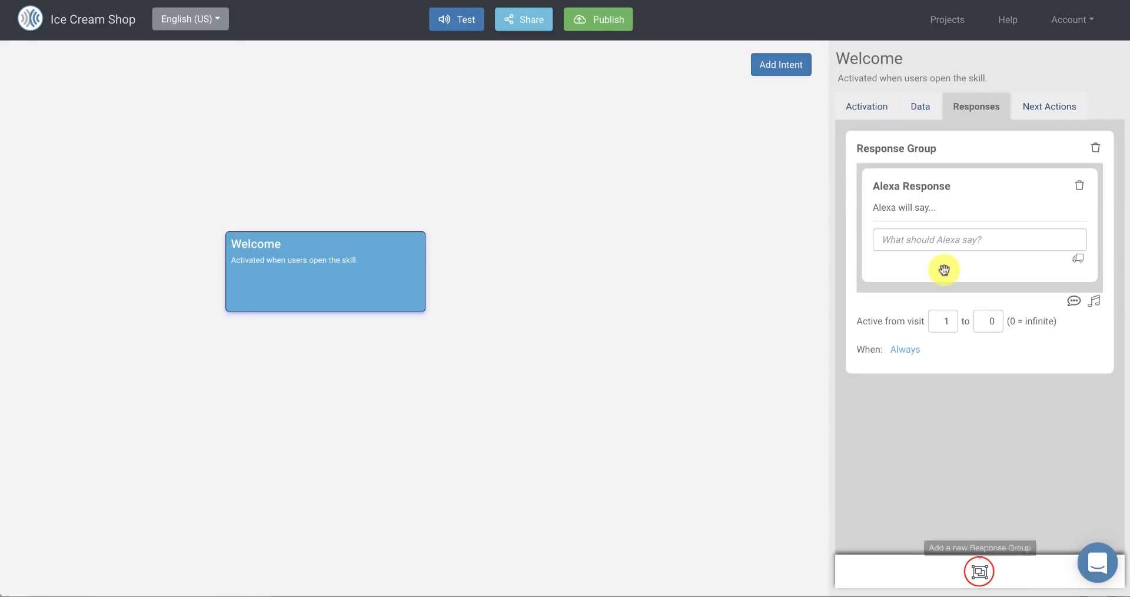
click(978, 239)
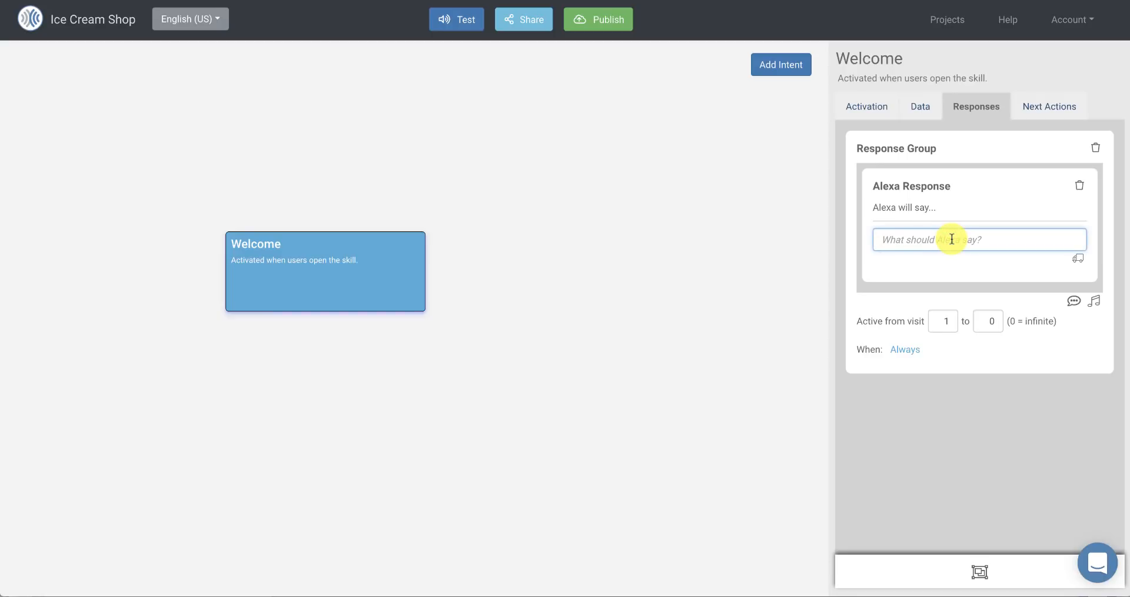
Step: Save Alexa's reply 'Welcome to the Ice Cream Shop. What is your favorite flavor?'
text(Welcome to)
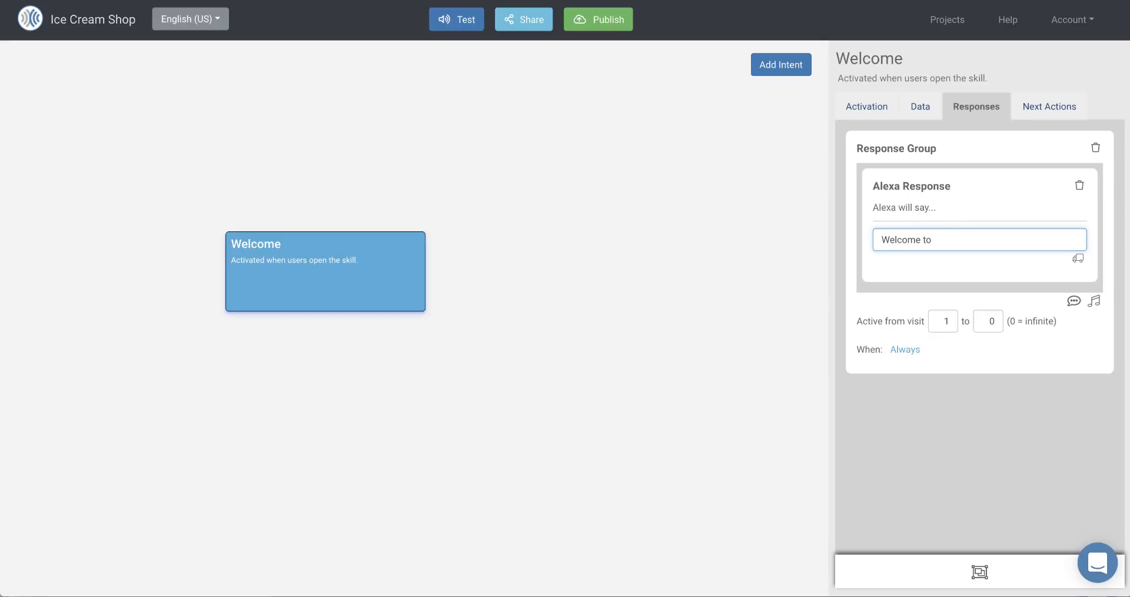
text(the Ice)
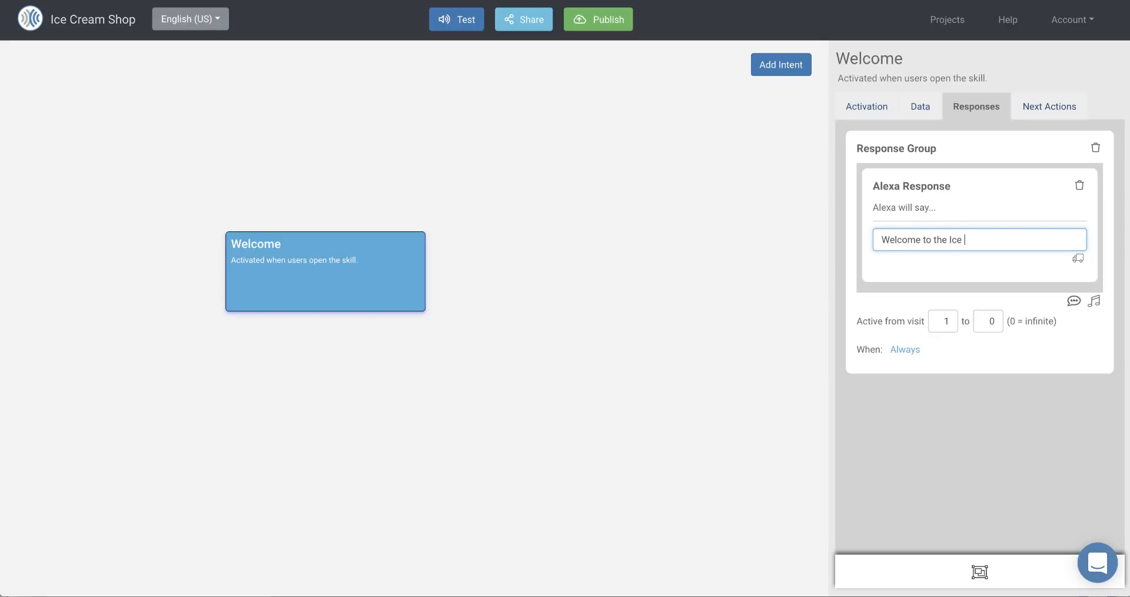
text(Cream Shop.)
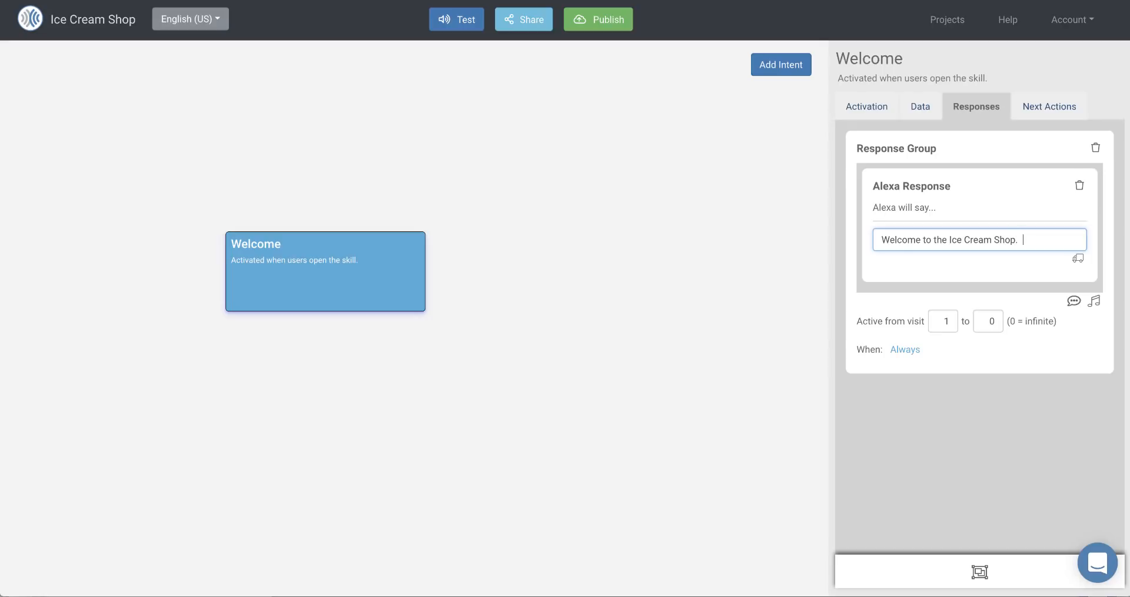
text(What is your)
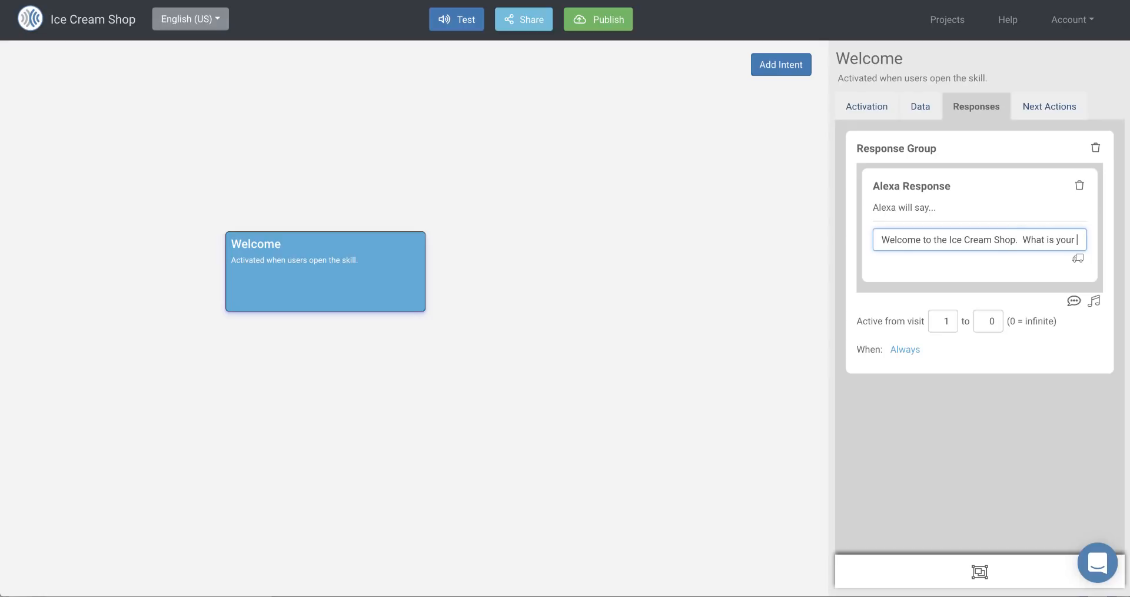
text(favorite)
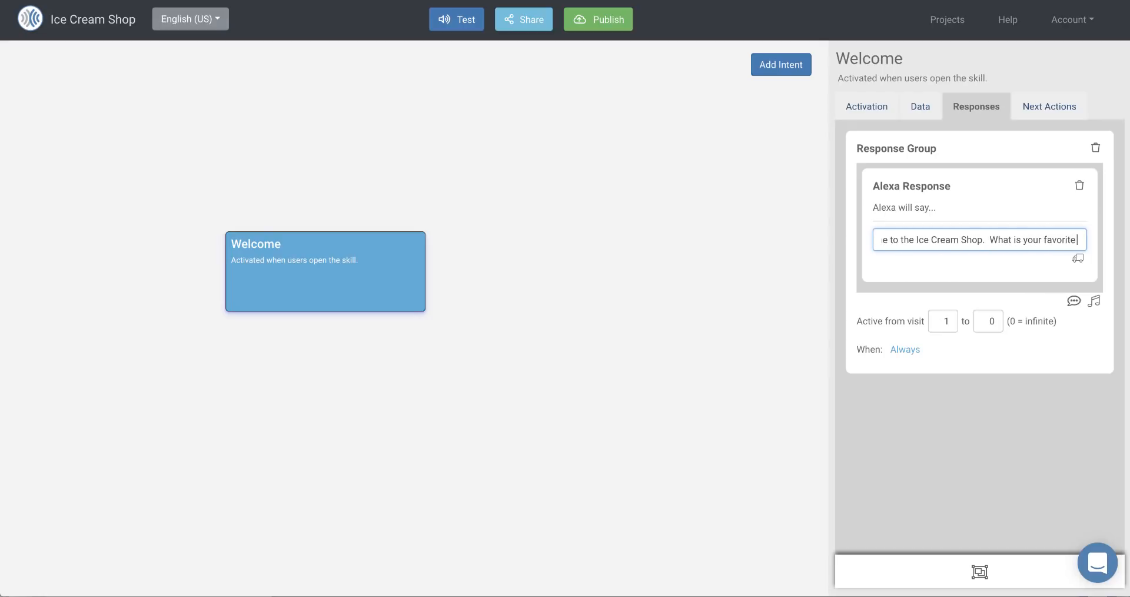
text(flavor?)
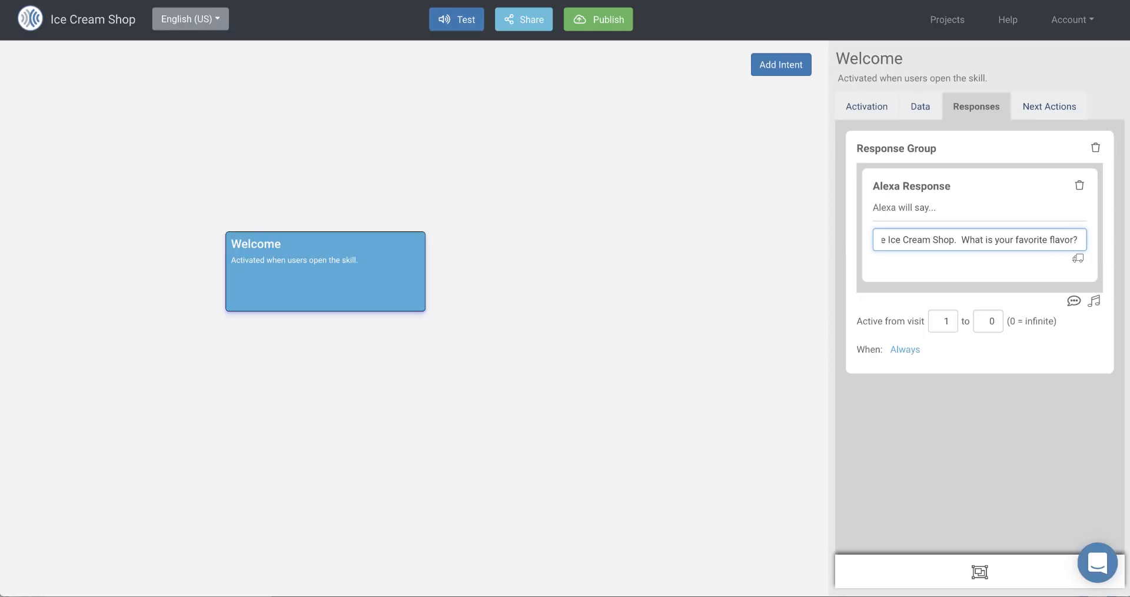
key(Enter)
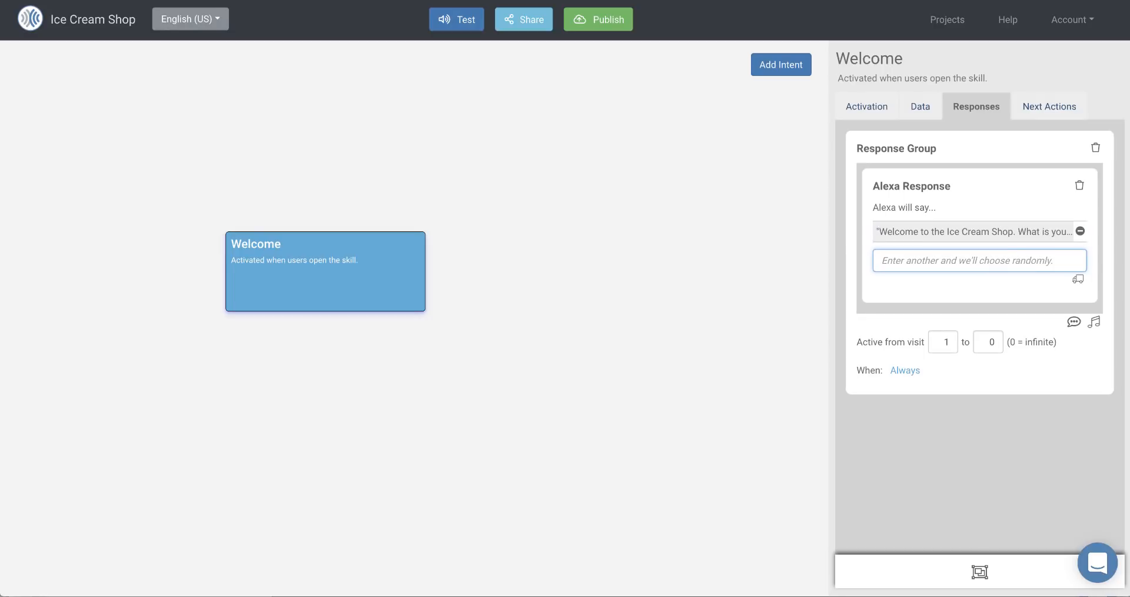
mouse_move(541, 254)
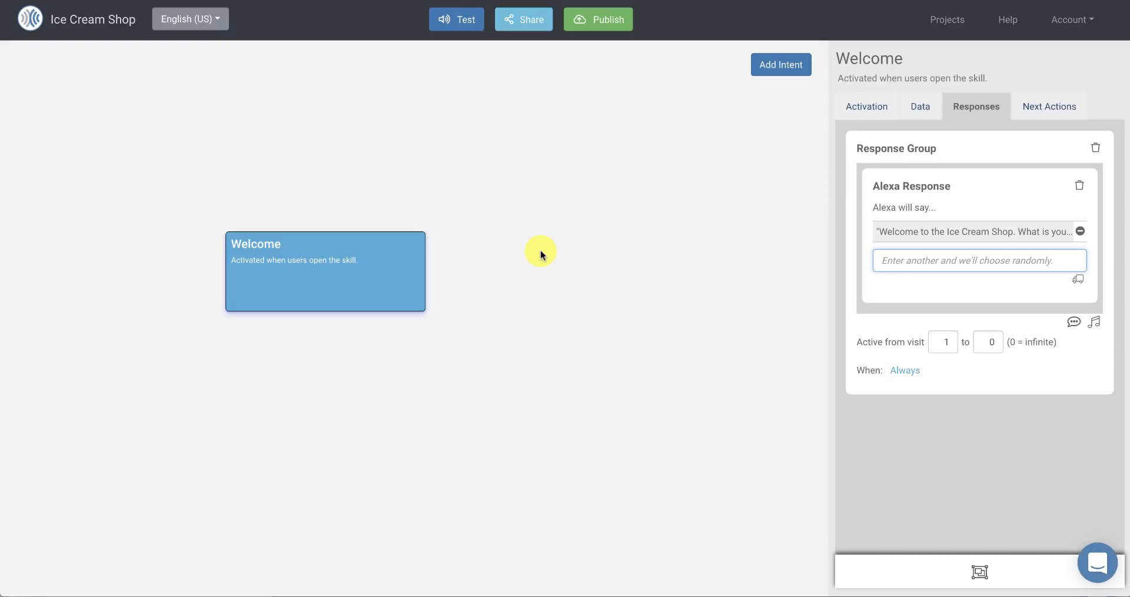
mouse_move(640, 224)
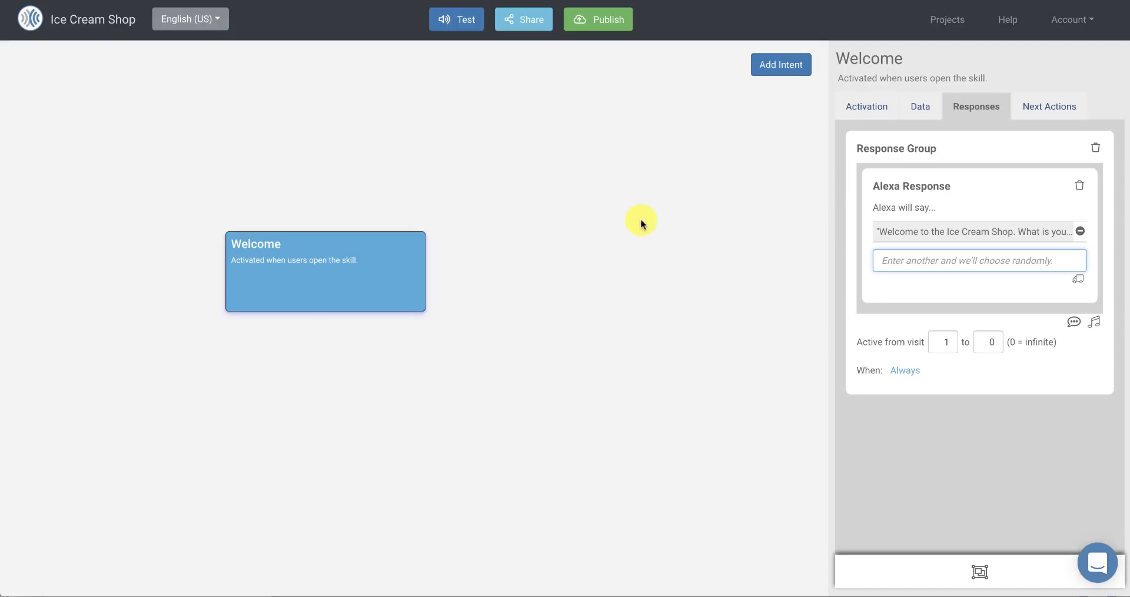
mouse_move(791, 68)
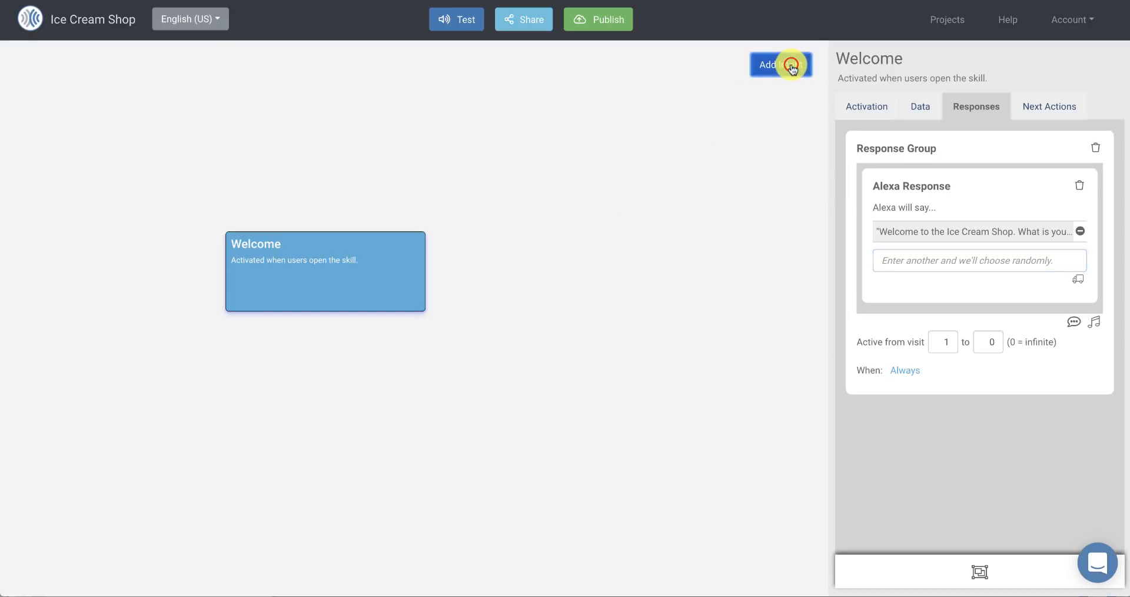
Step: Add a Chocolate intent described as handling when the user says "chocolate"
click(781, 63)
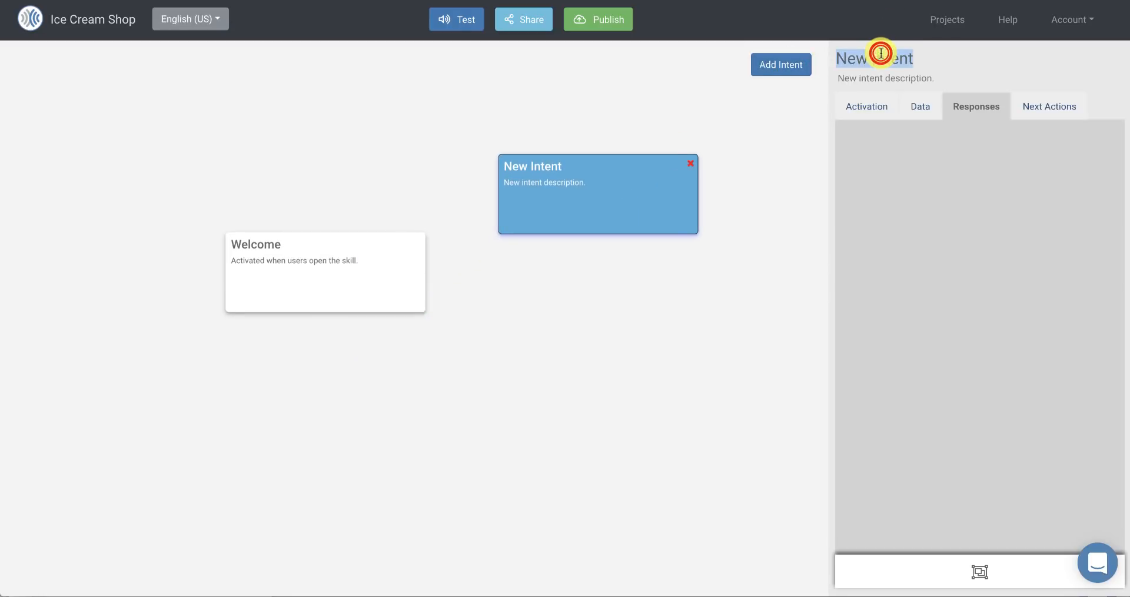
text(Chocolate)
click(978, 78)
text(Handle)
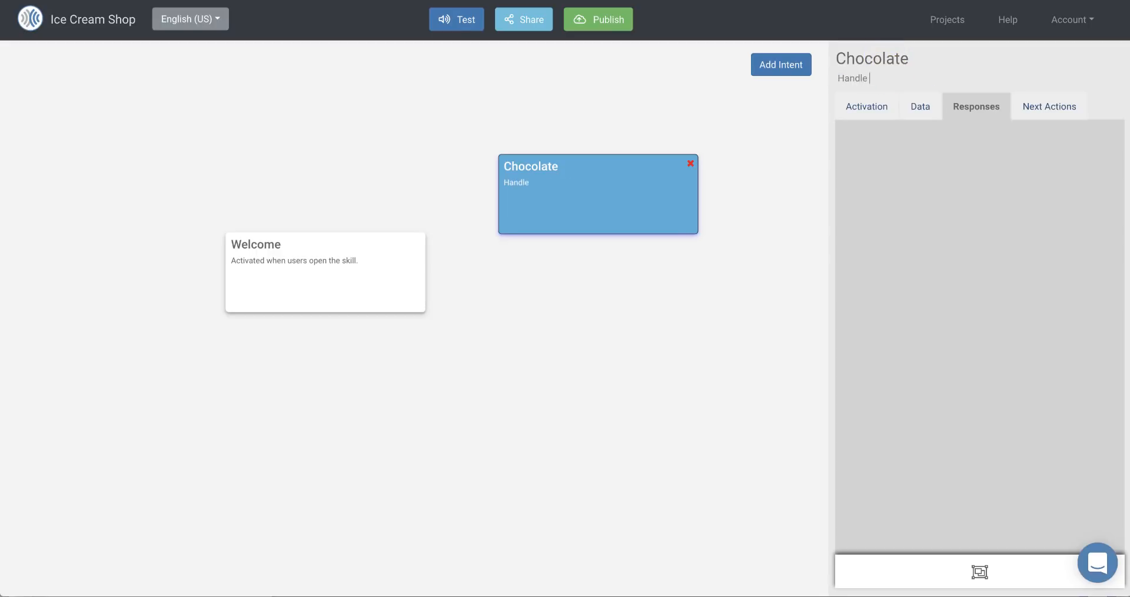
text(s)
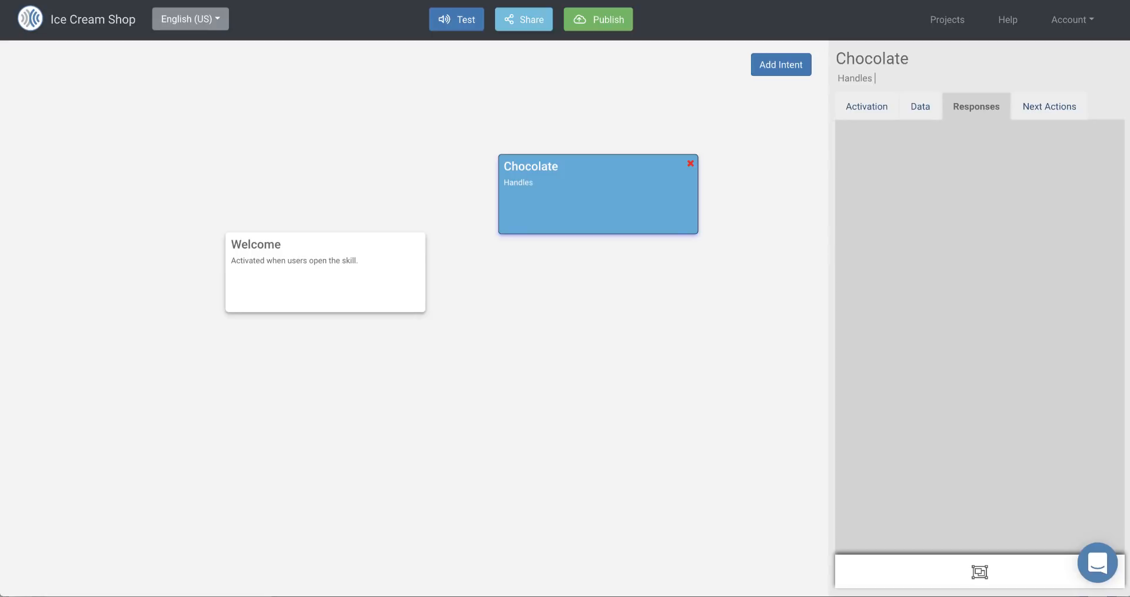
text(when the user says)
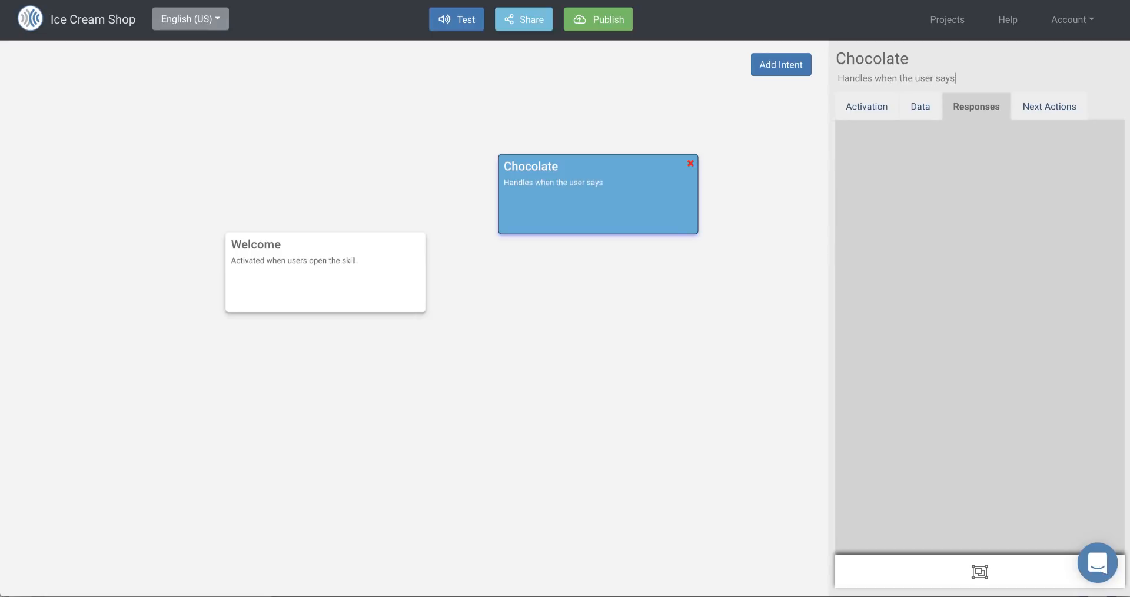
text("chocolate".)
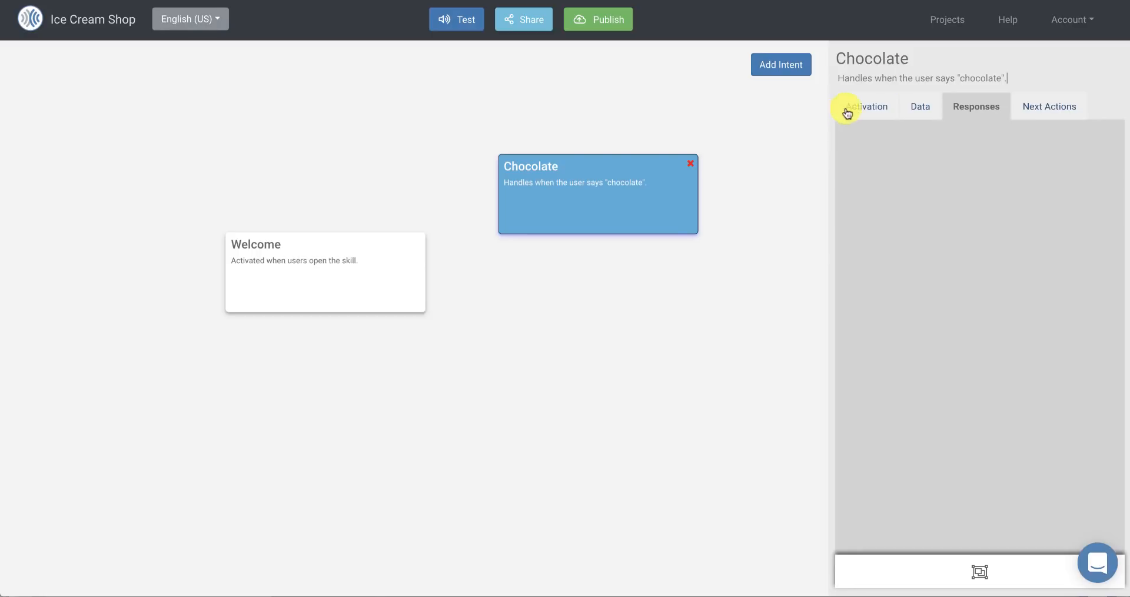
Step: Trigger Chocolate by the user saying 'chocolate' or 'chocolate ice cream'
click(867, 106)
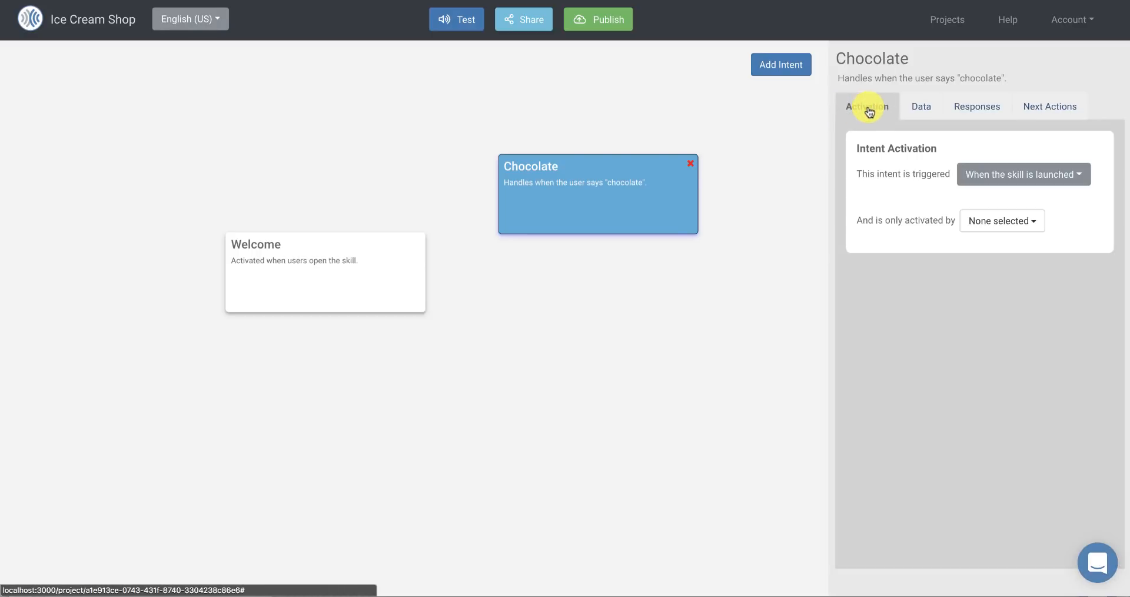
mouse_move(786, 179)
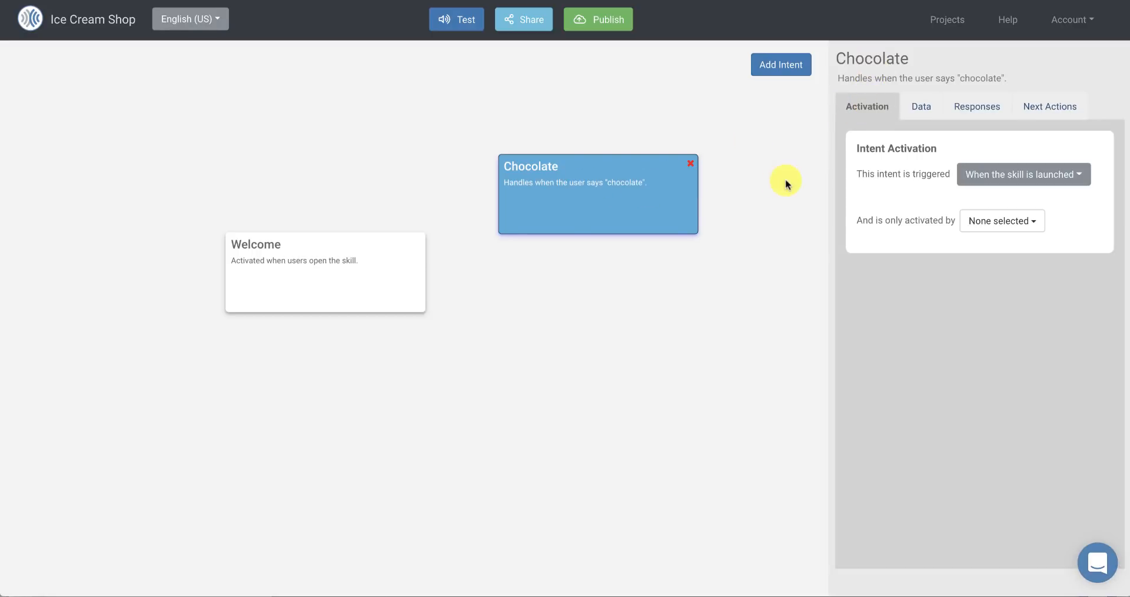
mouse_move(1013, 179)
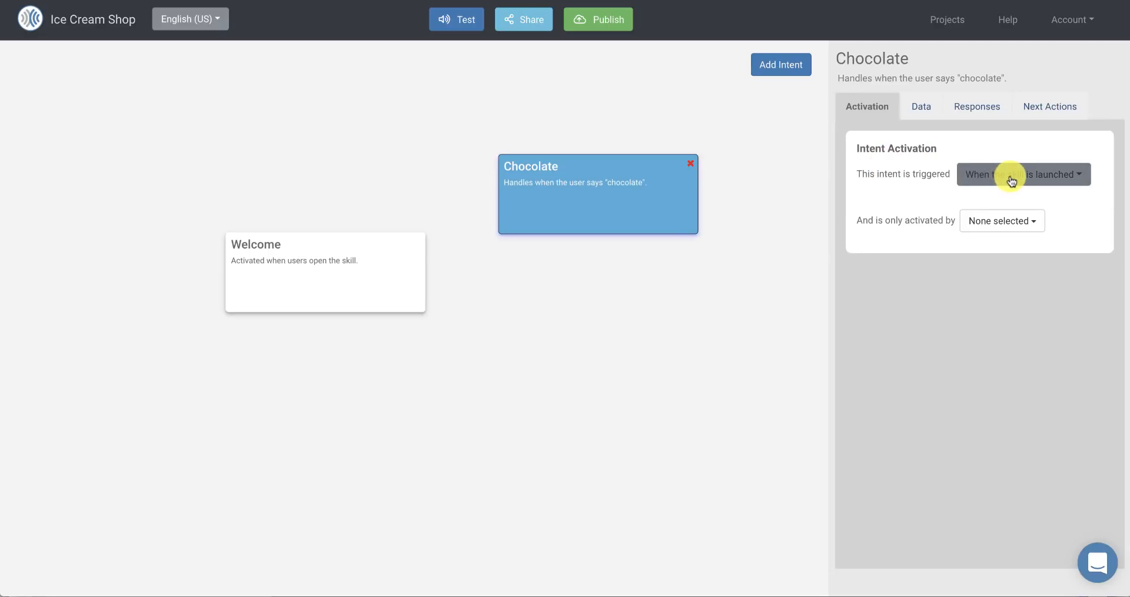
click(1023, 174)
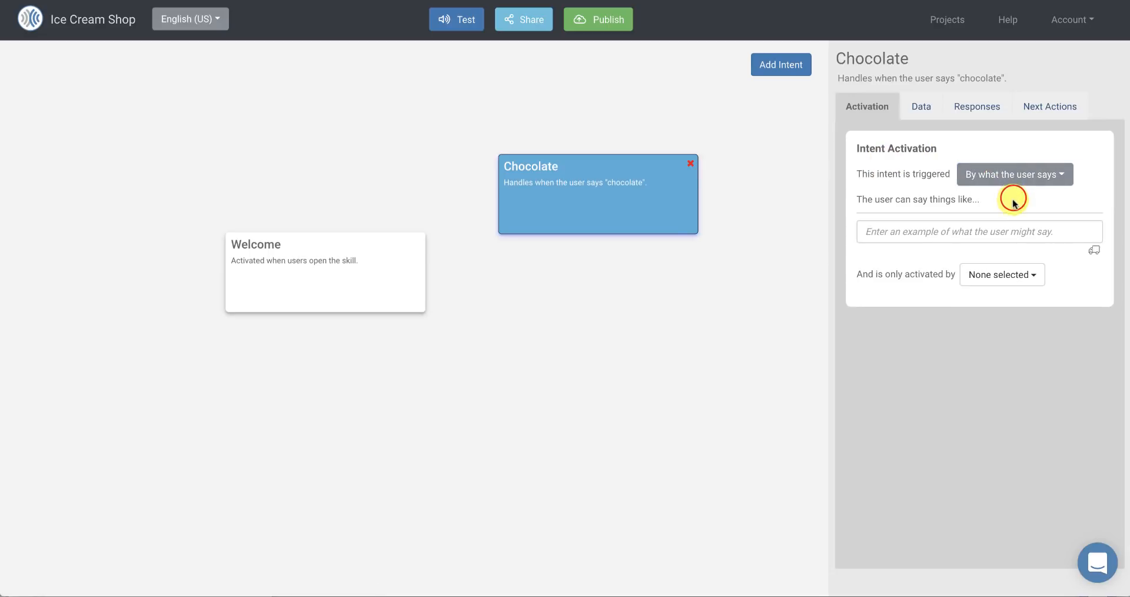
text(choc)
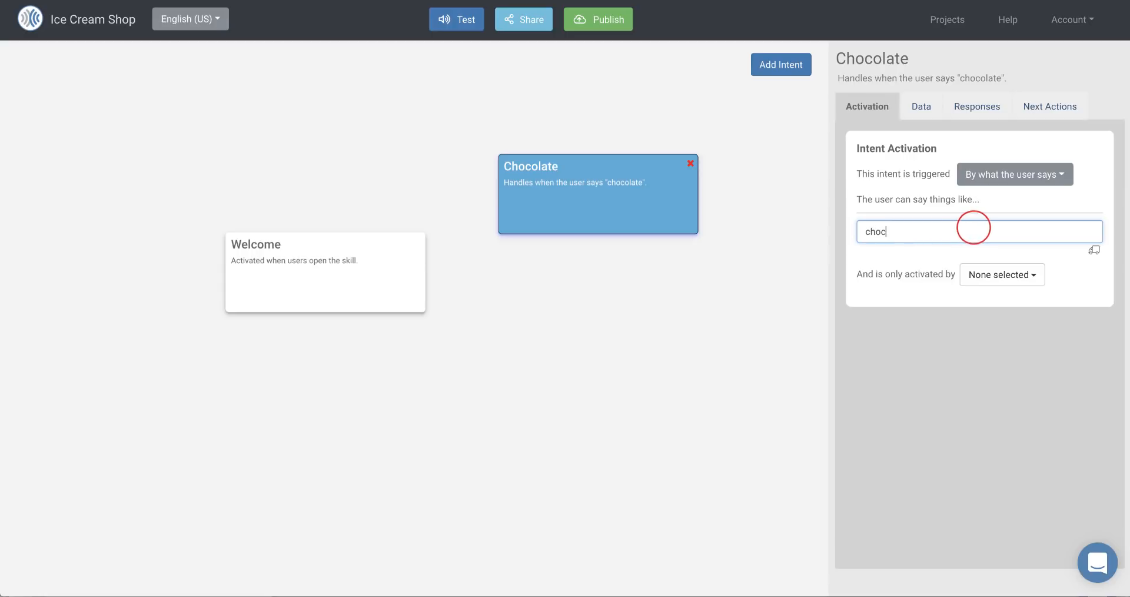
text(ol)
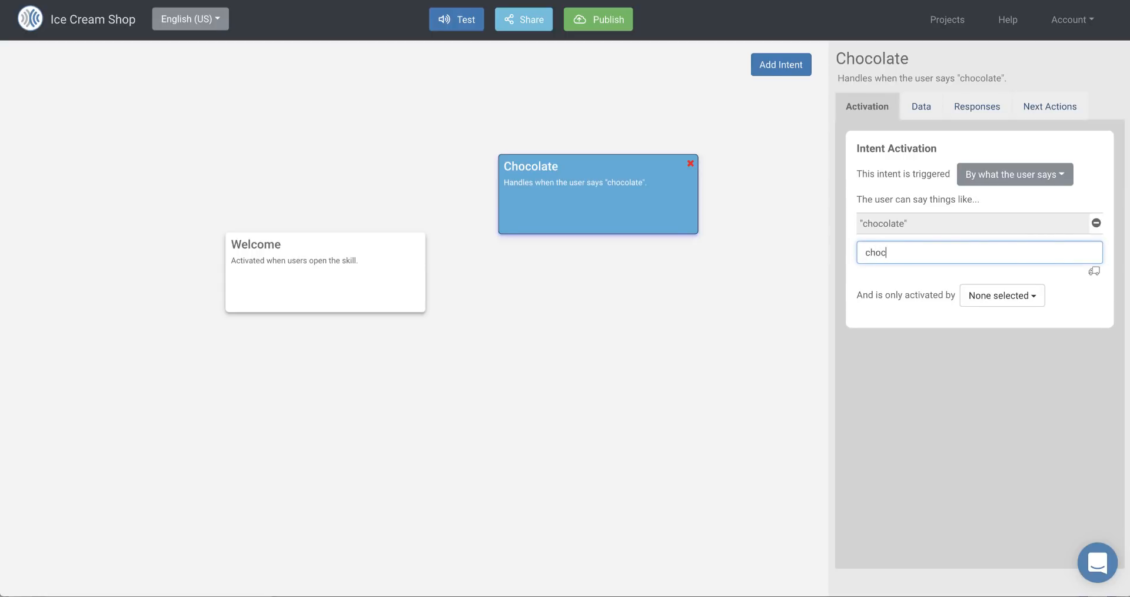
text(olate ice cream")
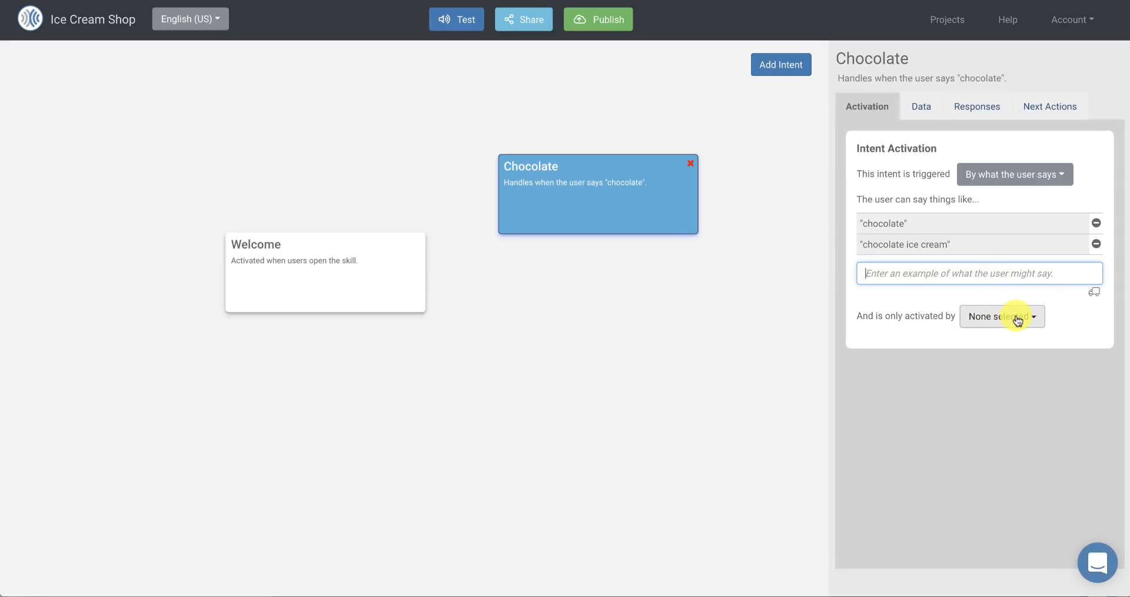
mouse_move(1016, 321)
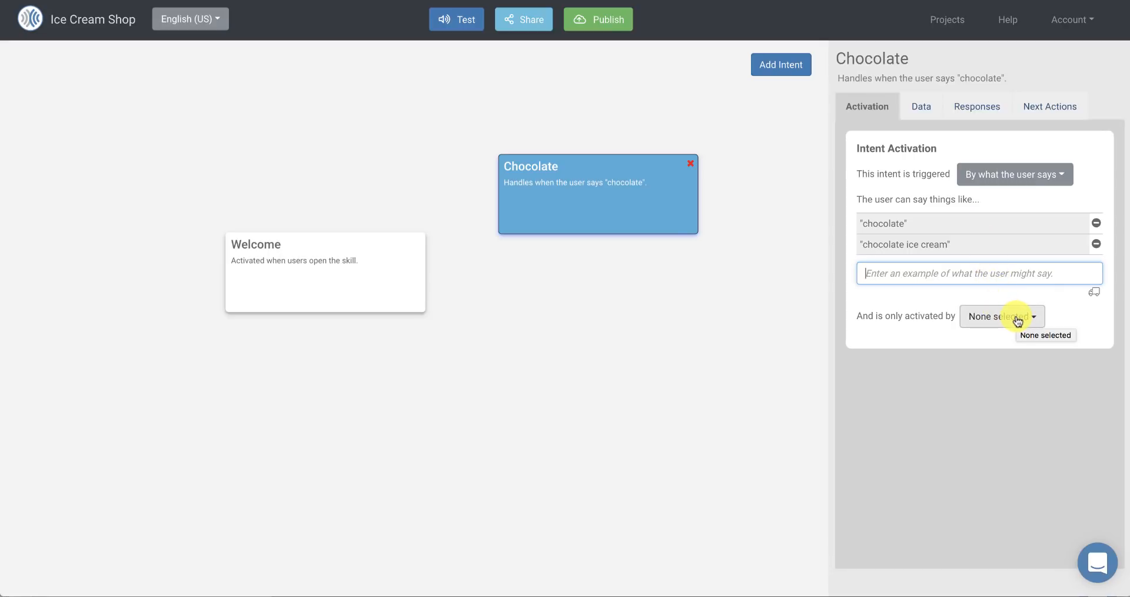
Step: Allow only Welcome to activate Chocolate, linking the two cards on the canvas
click(1002, 315)
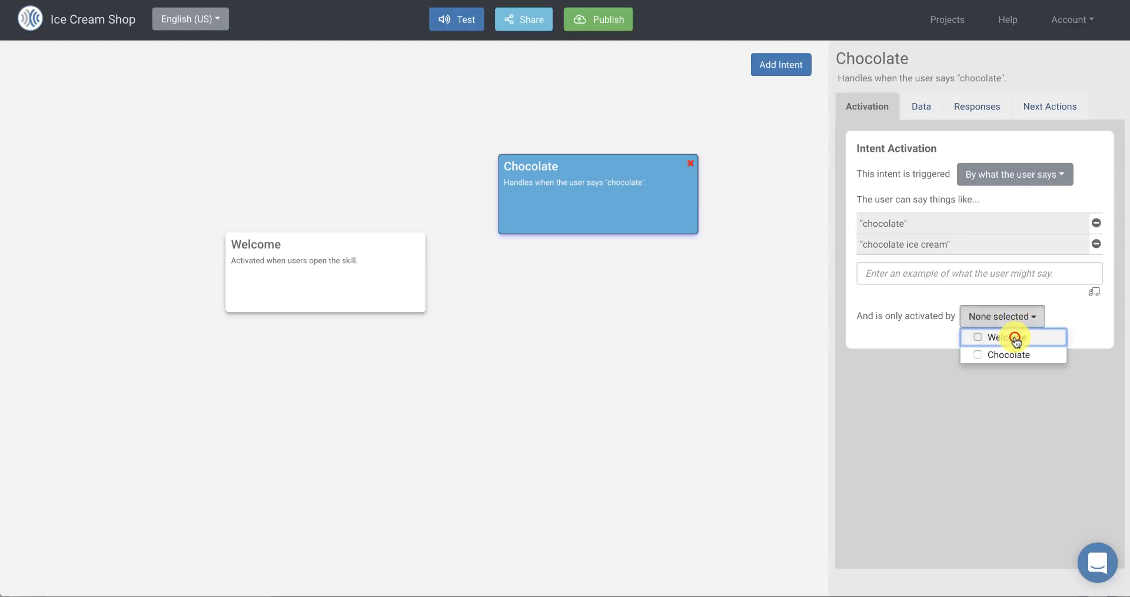
click(1008, 338)
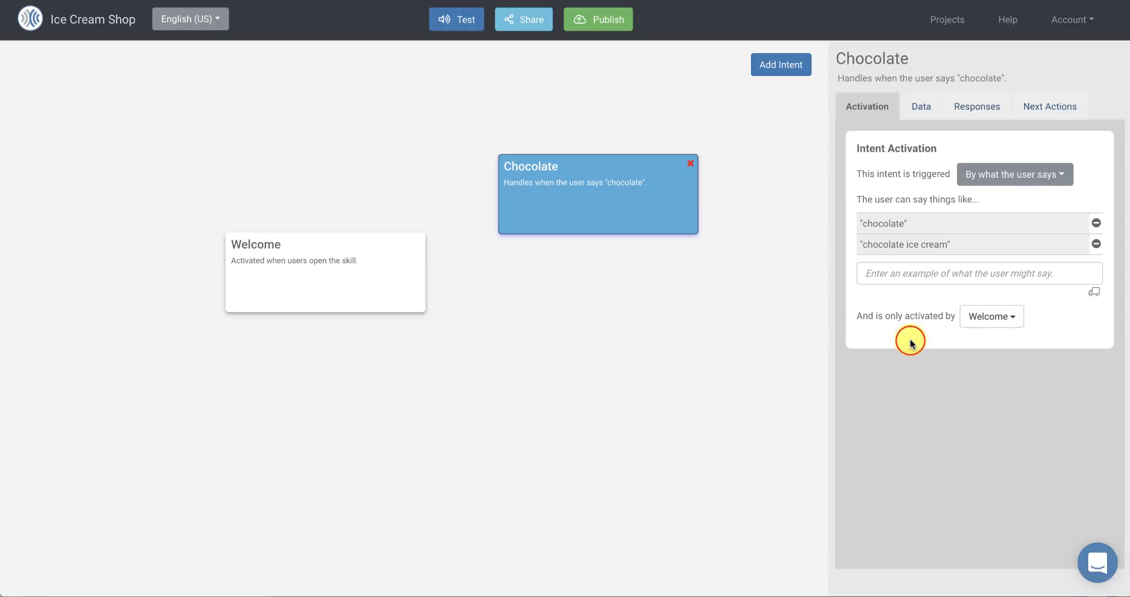
drag(325, 272, 241, 171)
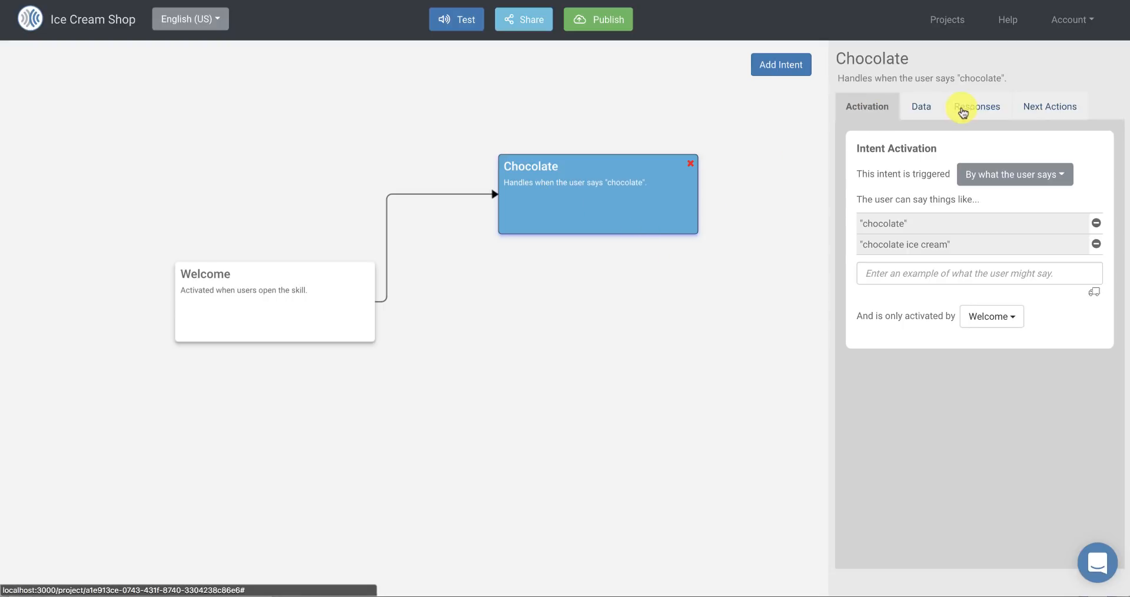
Step: Add Chocolate's response group with Alexa saying 'That's a great flavor. Chocolate is al...'
click(977, 106)
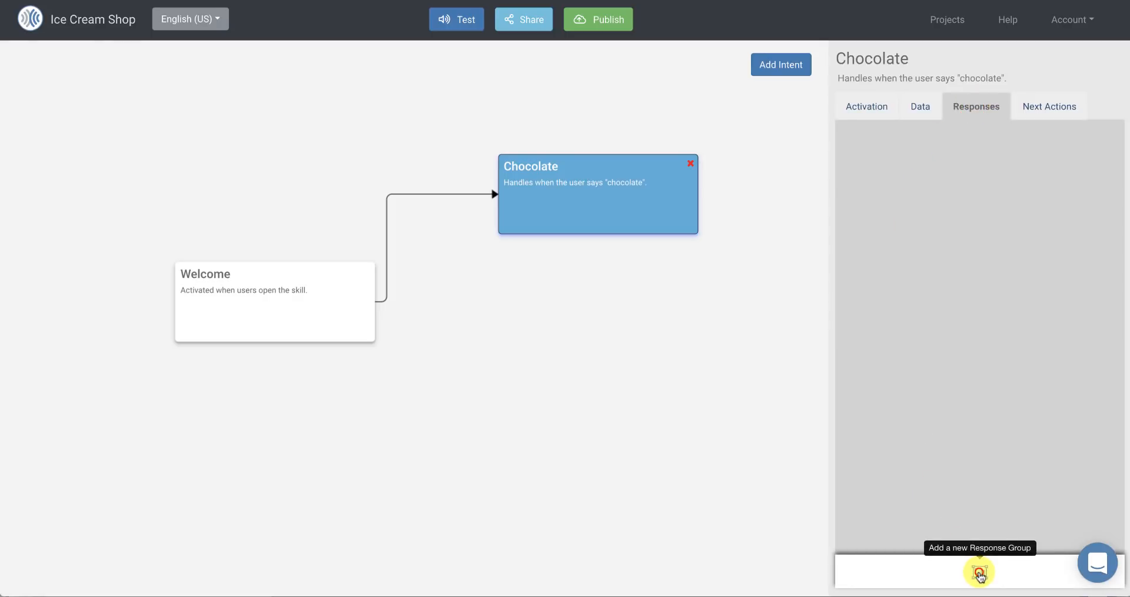
click(978, 572)
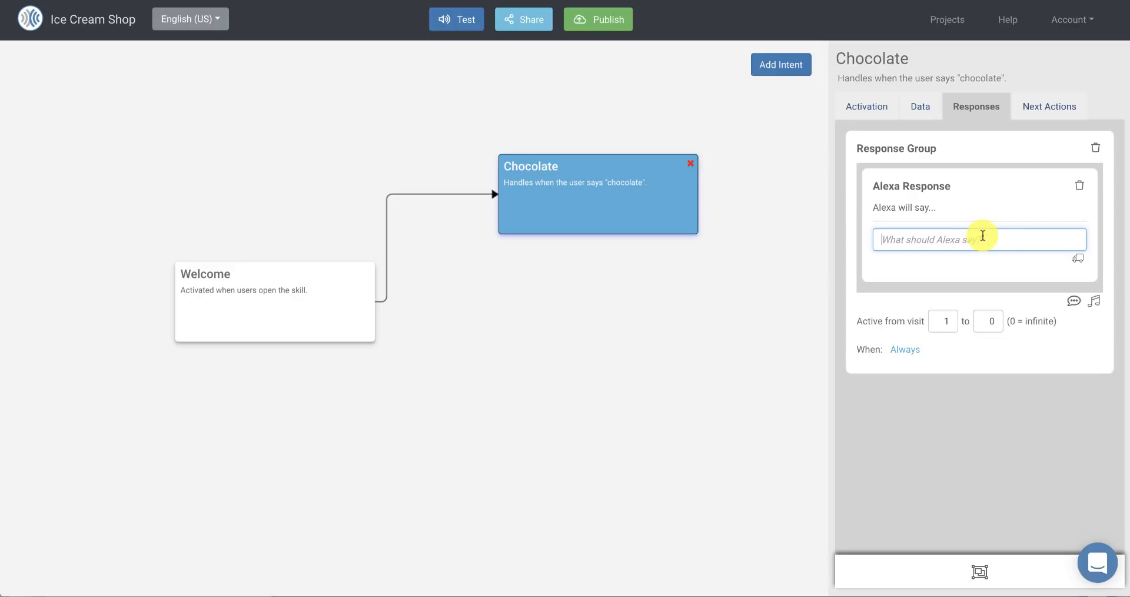
text(That's a g)
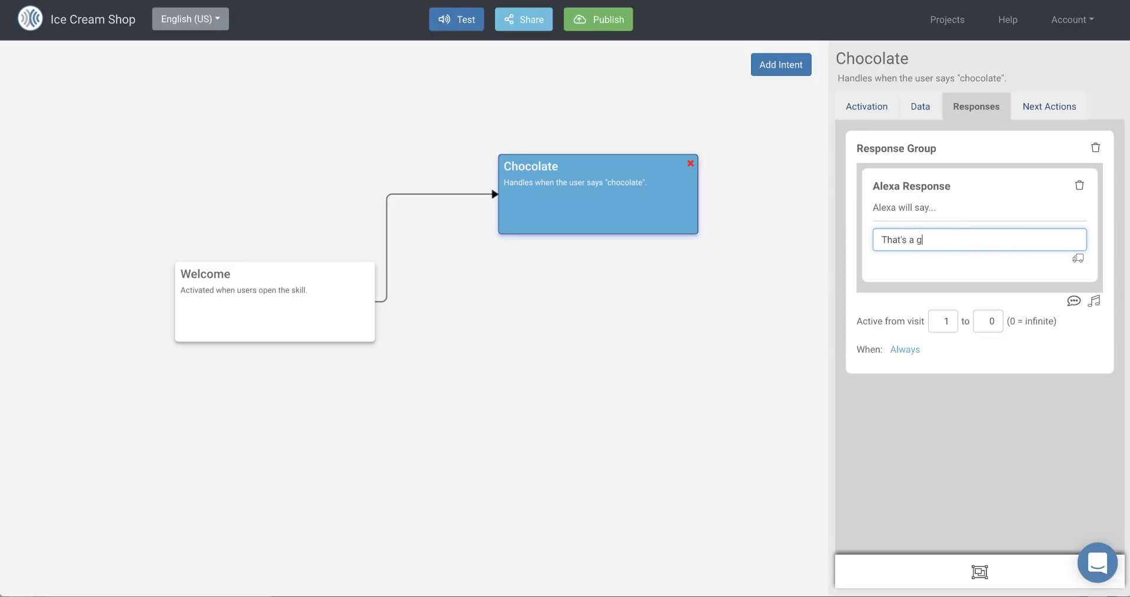
text(reat flavor.)
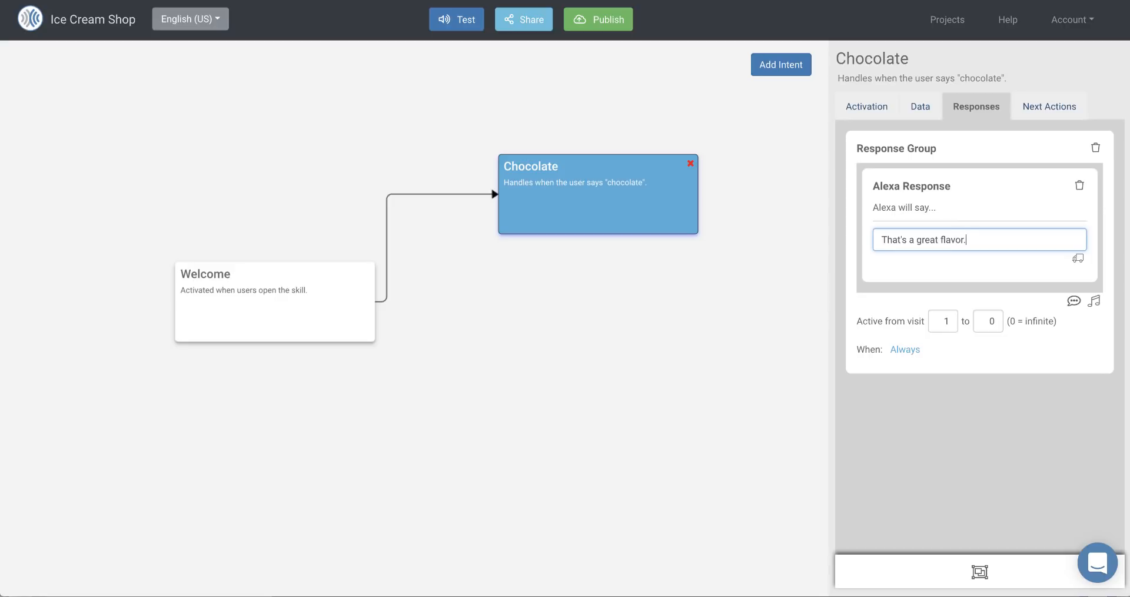
text(Choco)
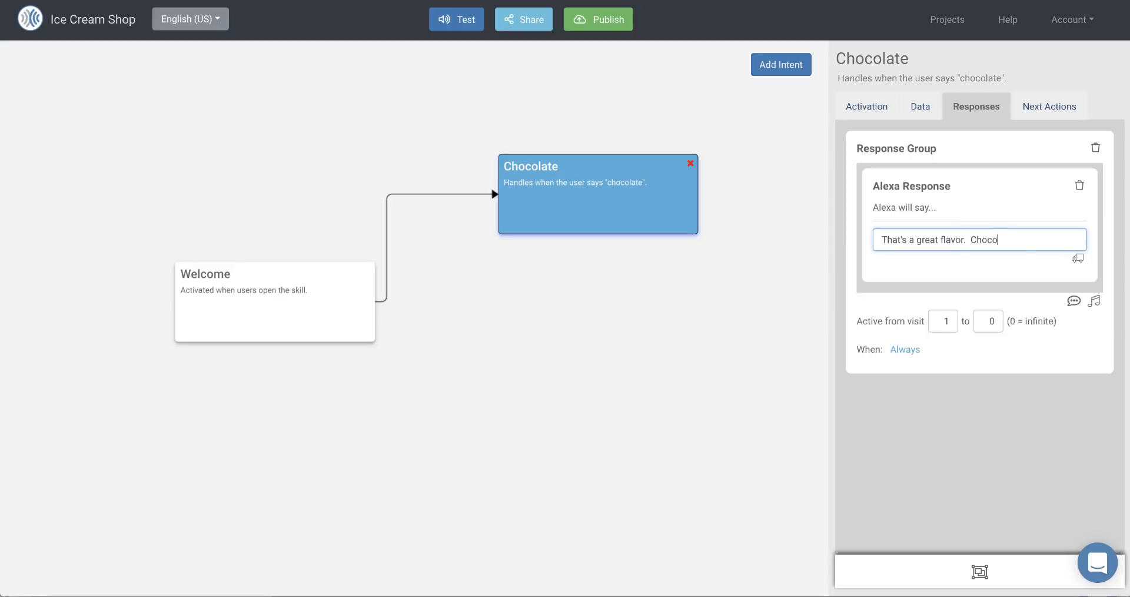
text(late is also my fa...)
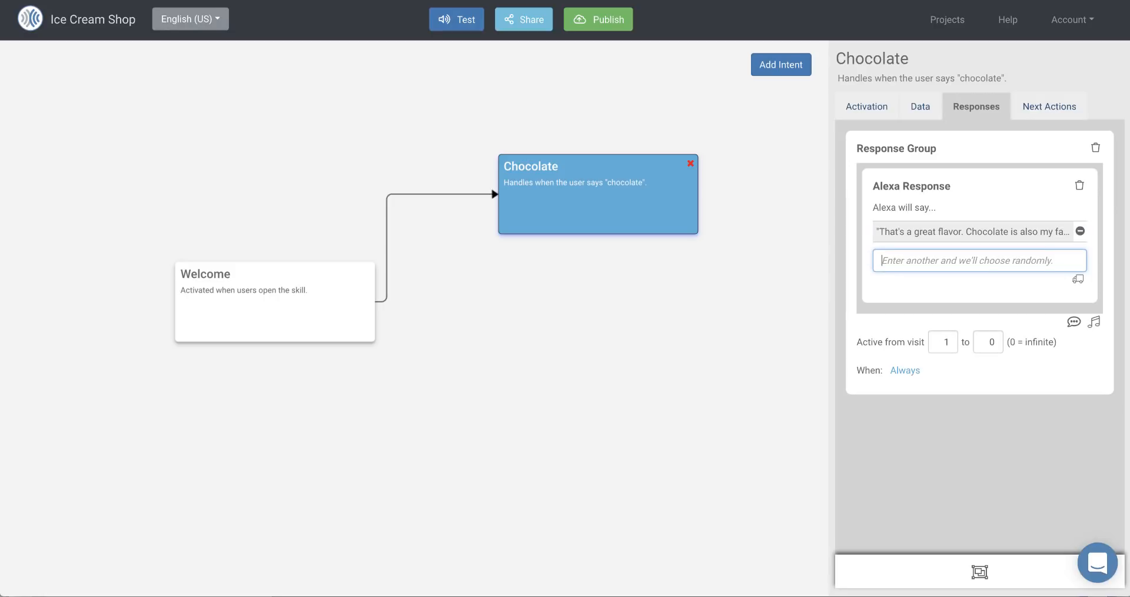
mouse_move(782, 116)
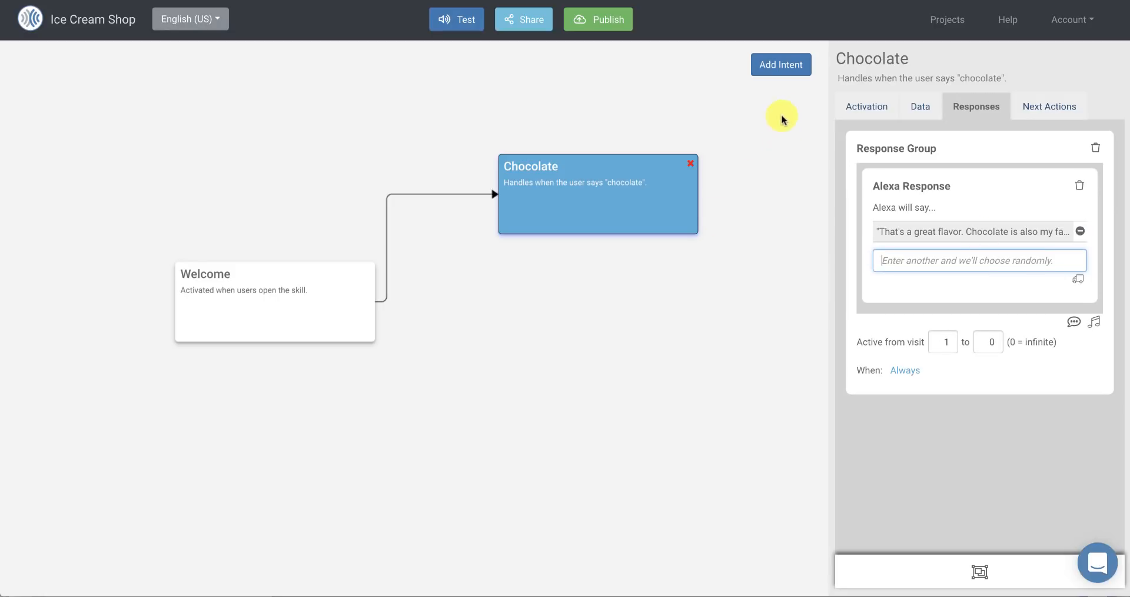
Step: Add a Vanilla intent below Chocolate, described as handling when the user says "vanilla"
click(781, 64)
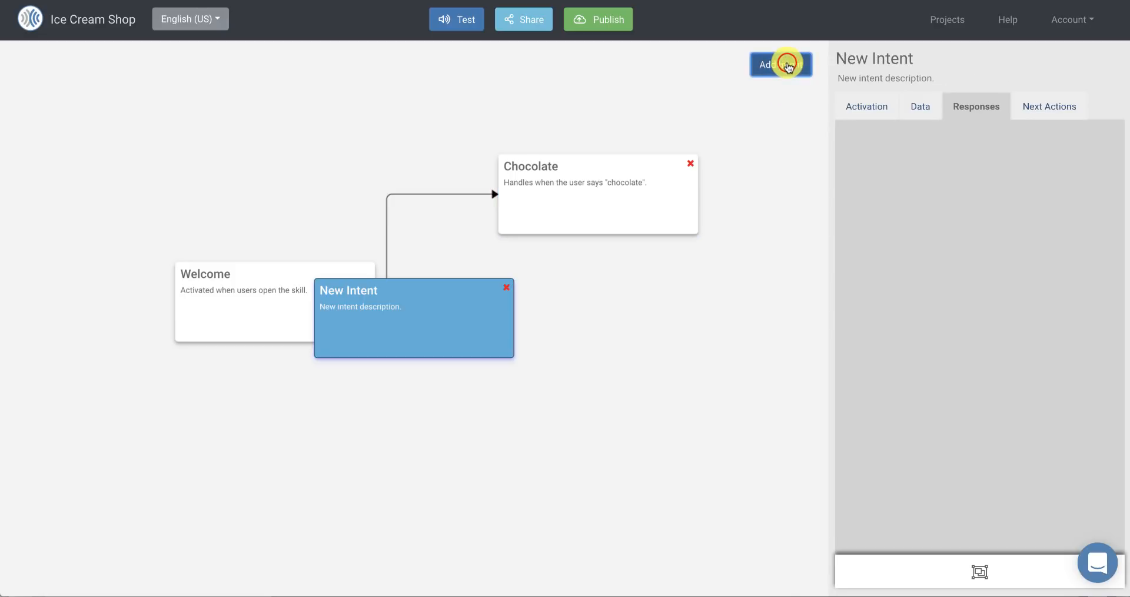
drag(413, 317, 591, 386)
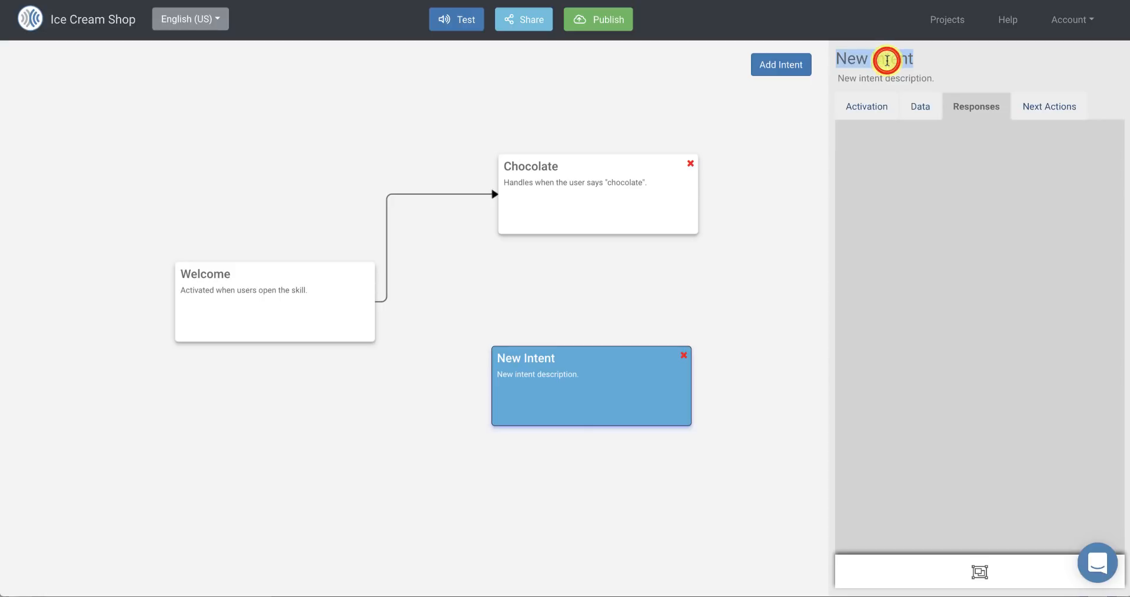
text(Van)
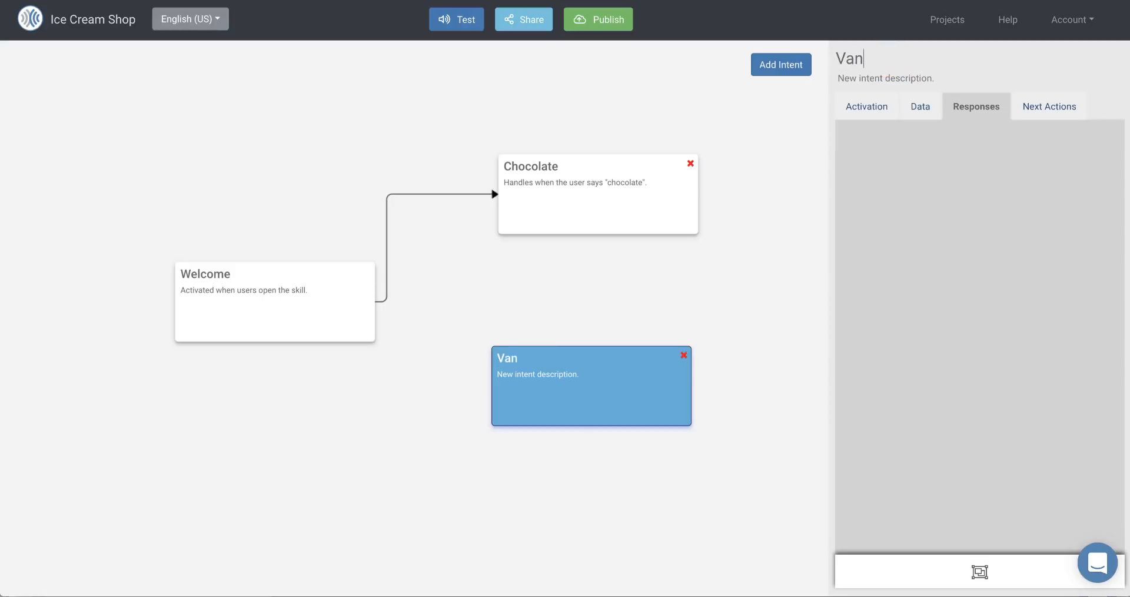
text(illa)
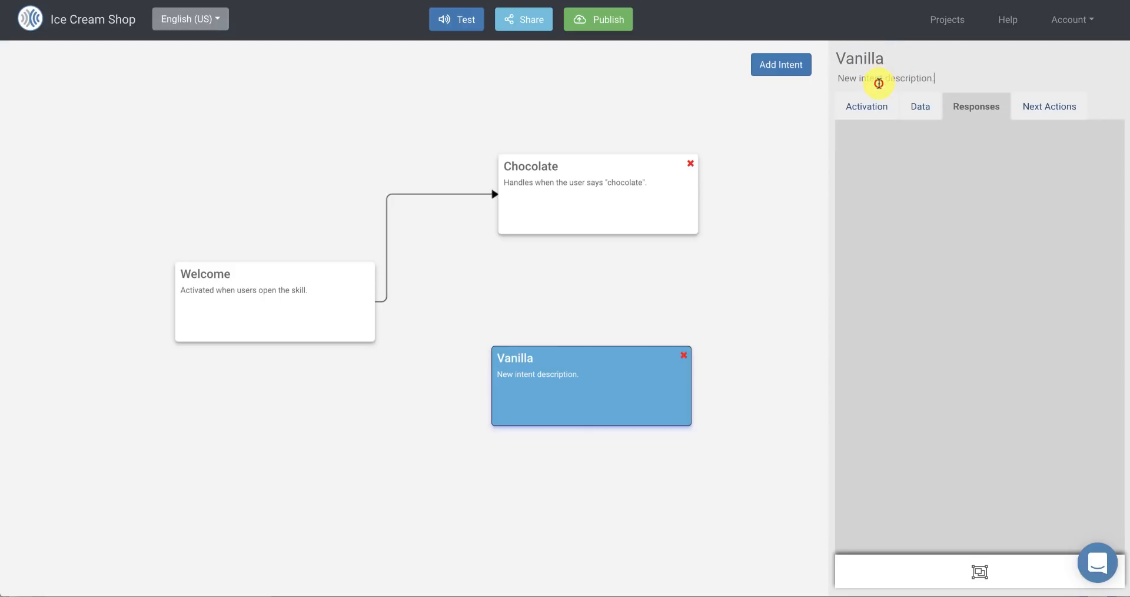
text(Han)
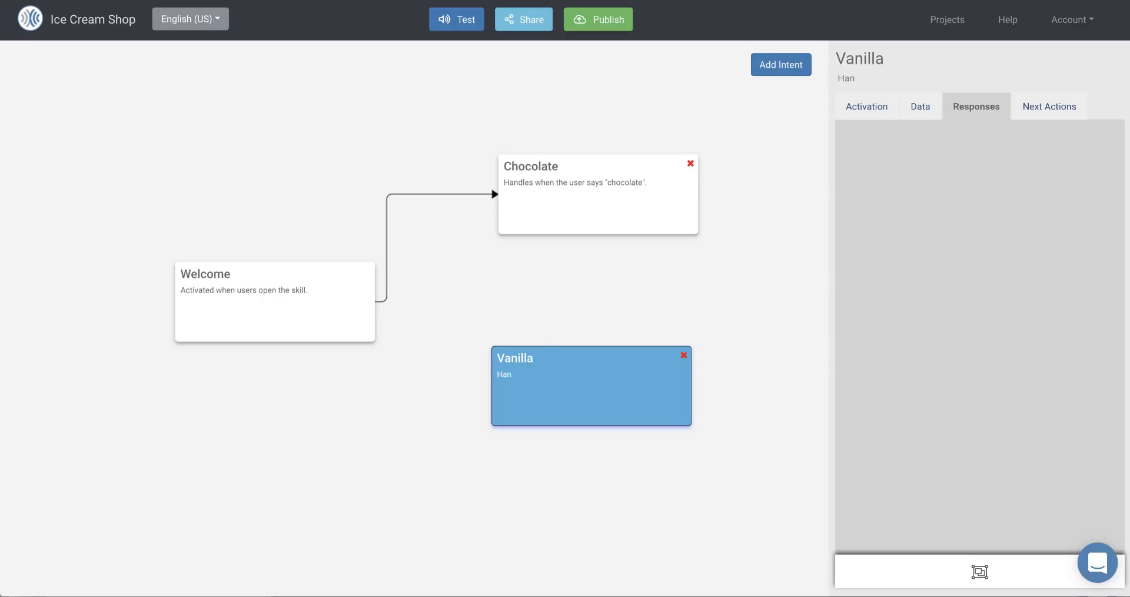
text(Handle when the suer says "V)
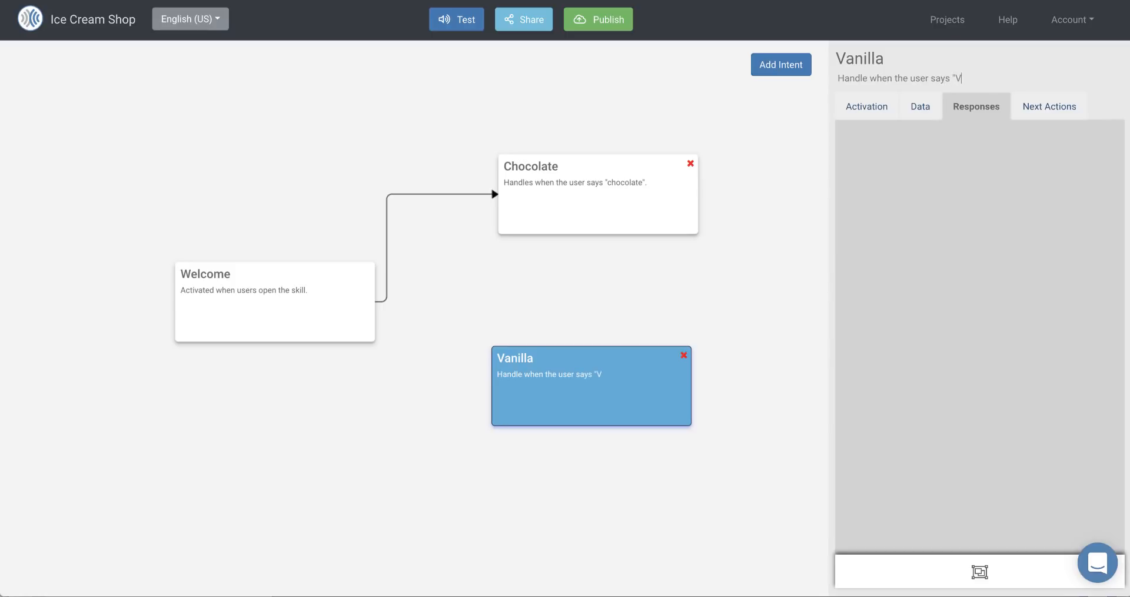
text(anilla".)
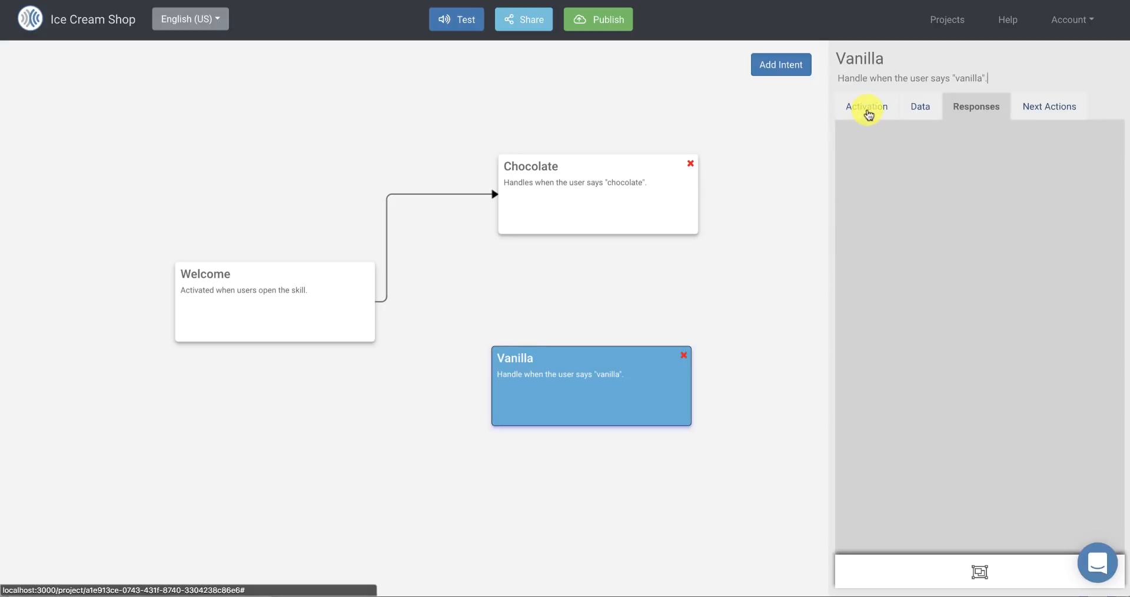
Step: Trigger Vanilla by the user saying 'vanilla' or 'vanilla ice cream'
click(867, 106)
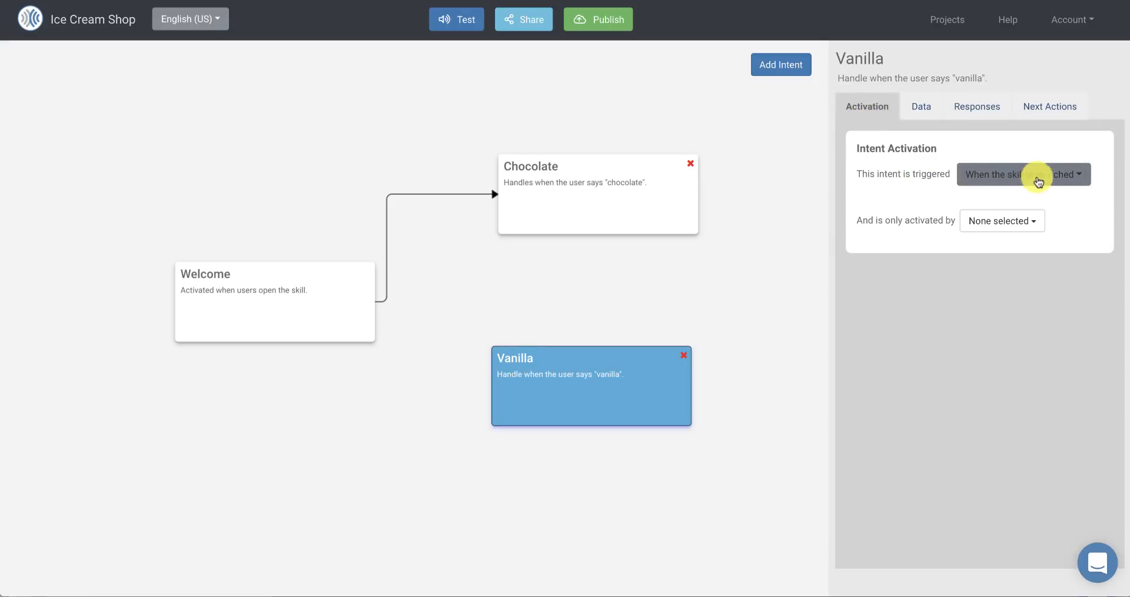
click(1021, 174)
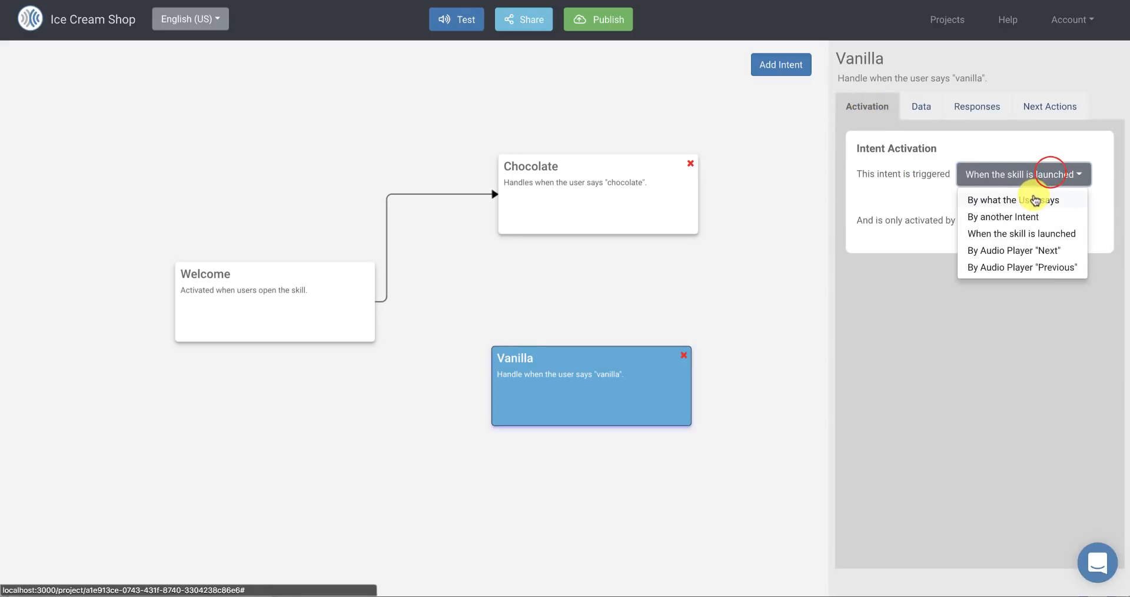
click(1013, 200)
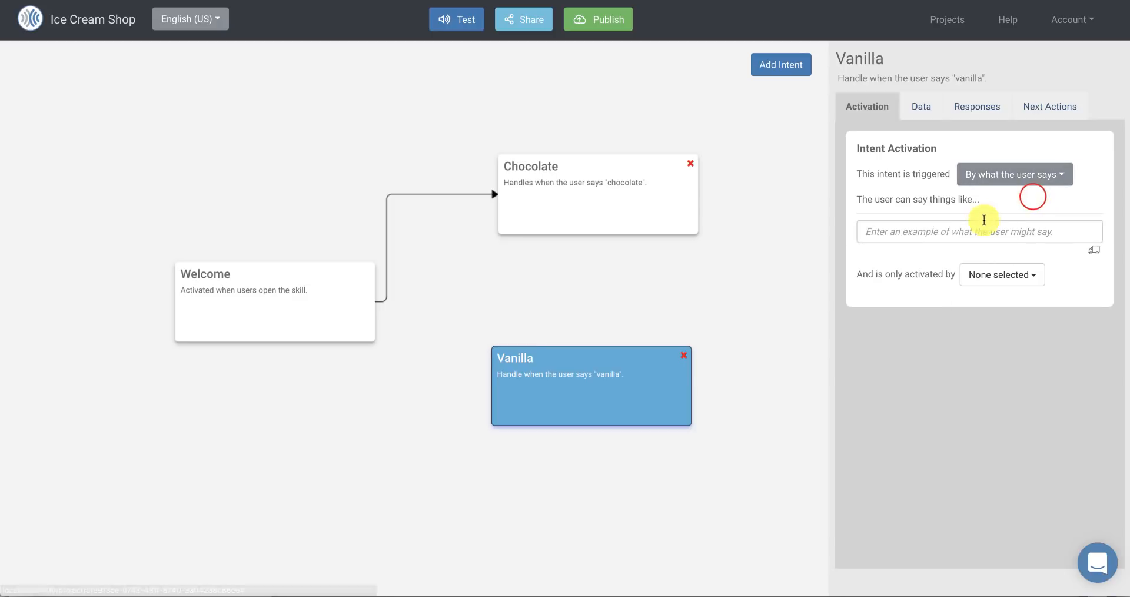
text(vanilla ice cr)
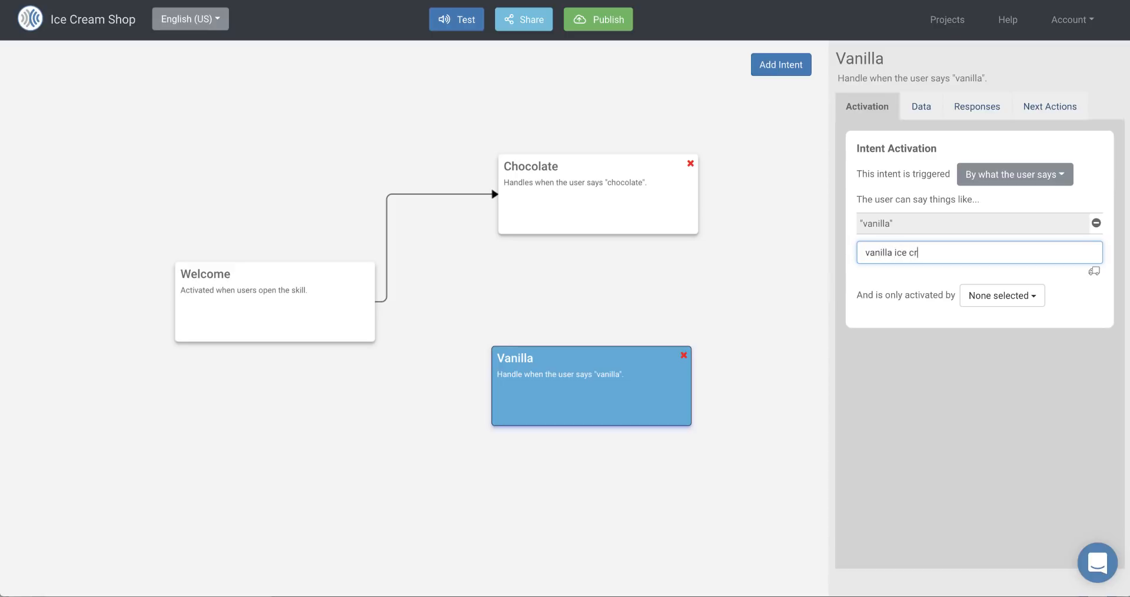
key(Enter)
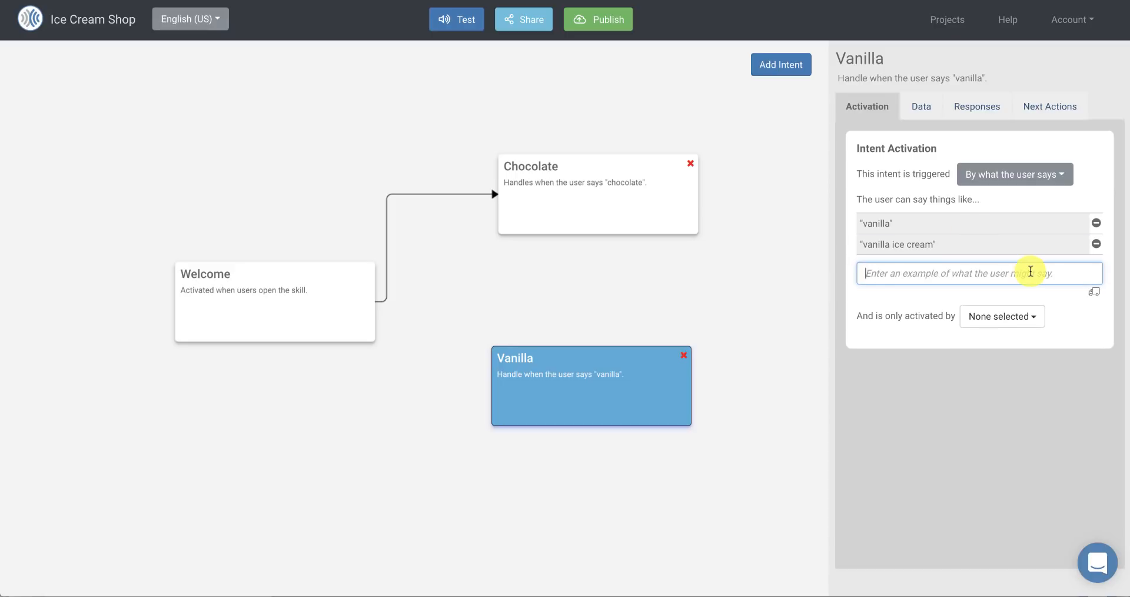
Step: Allow only the Welcome intent to activate Vanilla
click(1001, 316)
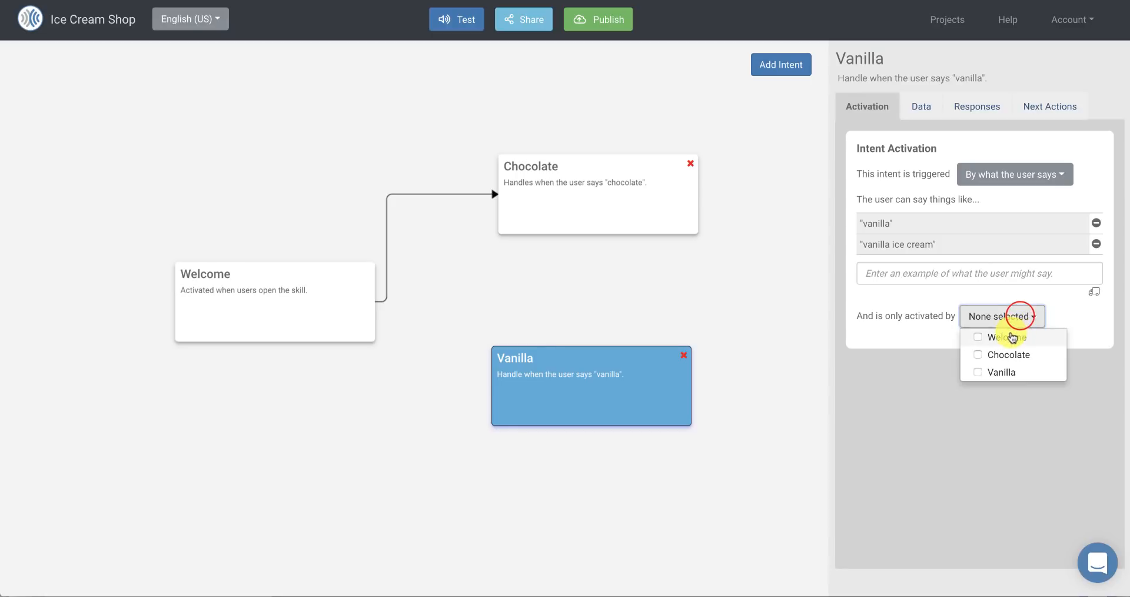
click(1003, 338)
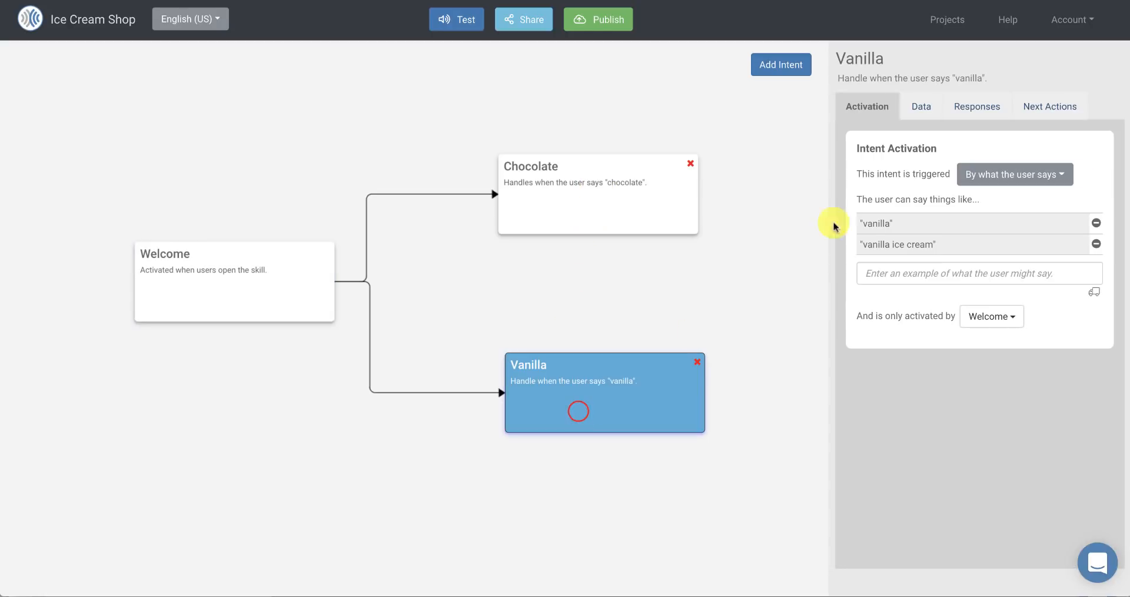
Step: Save Vanilla's reply 'I love vanilla too, but chocolate is my favorite.' in a new response group
click(976, 106)
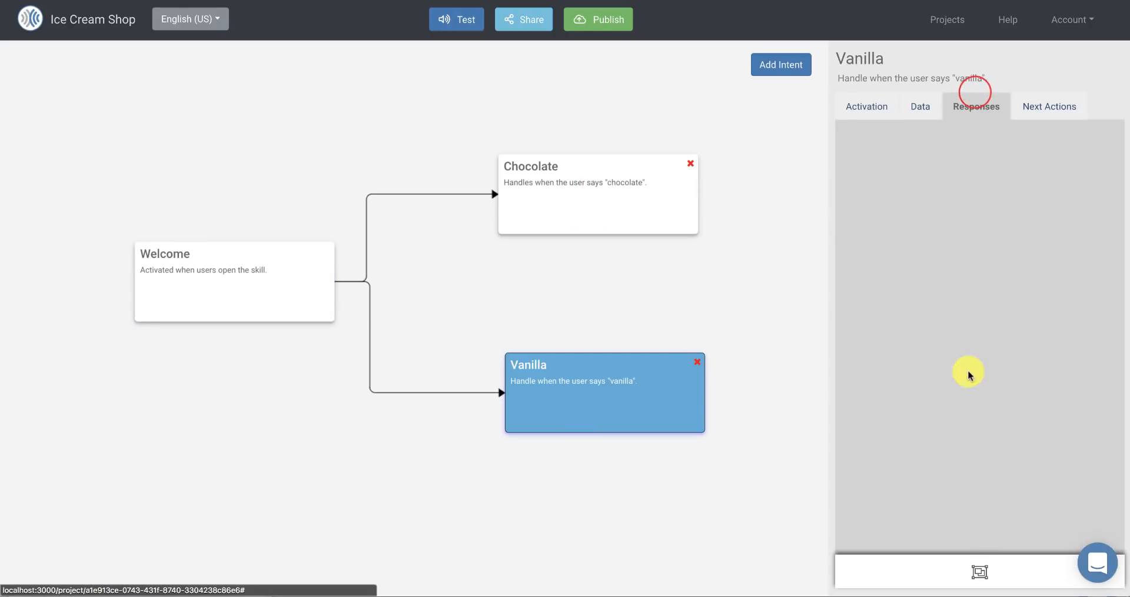
click(976, 106)
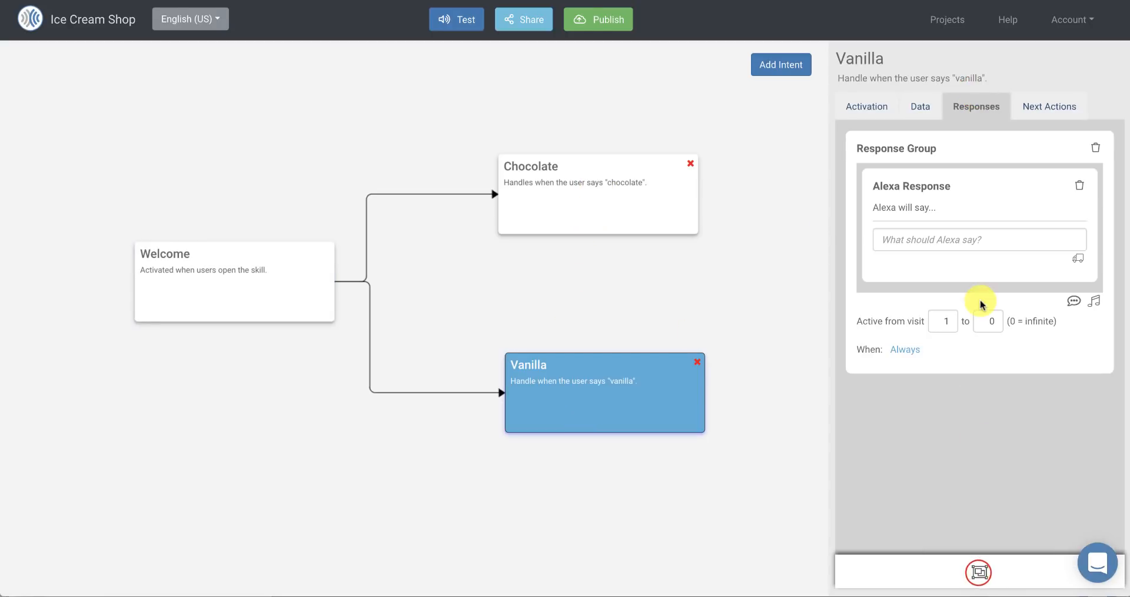
click(978, 239)
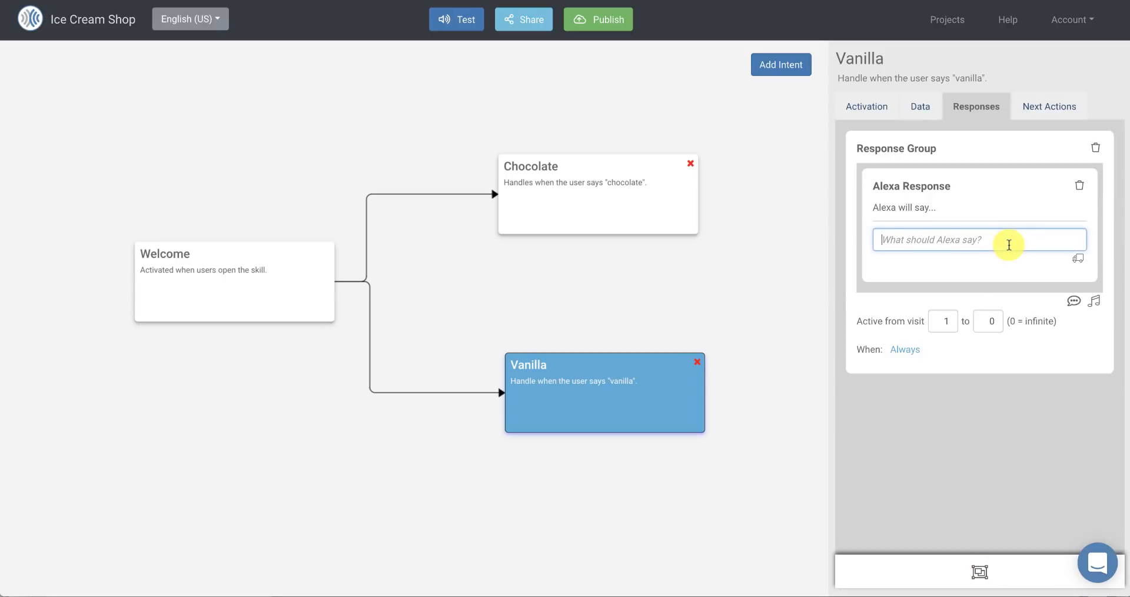
text(I love)
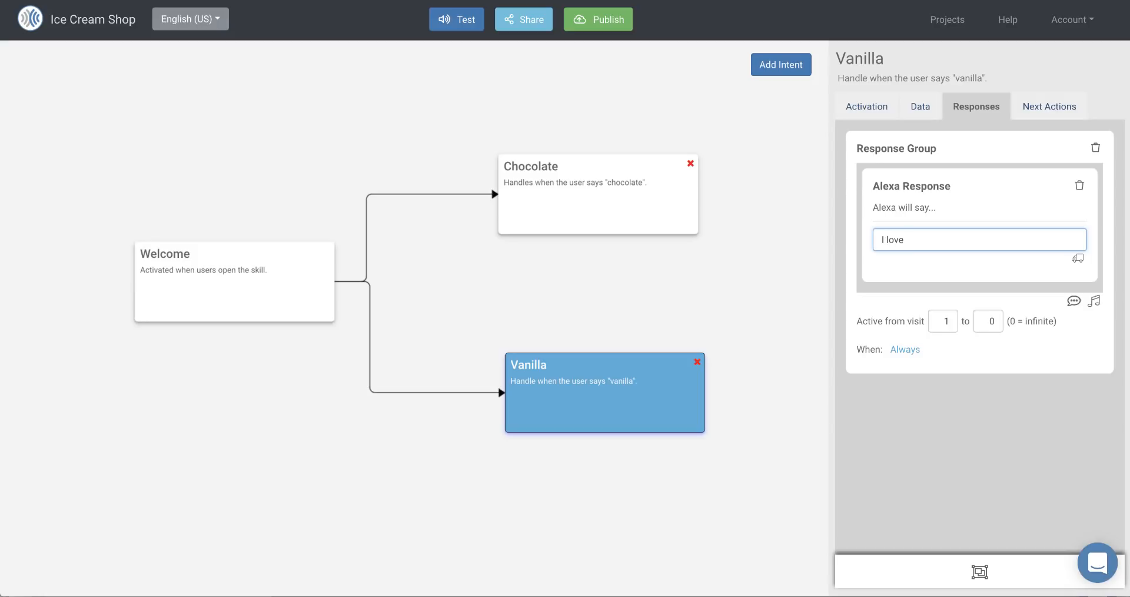
text(vanilla)
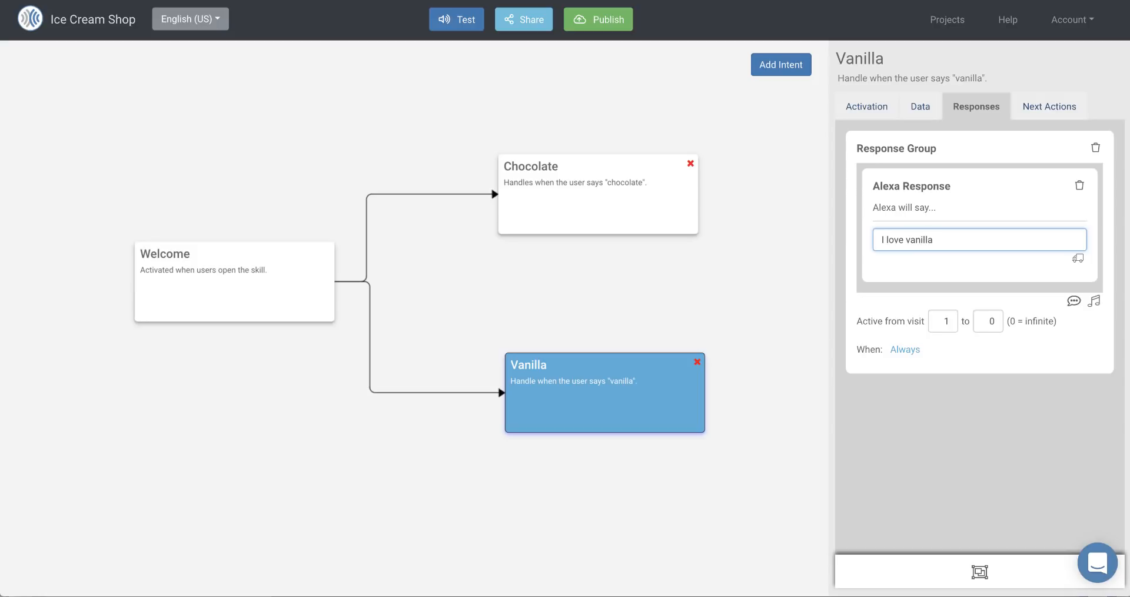
text(too, but)
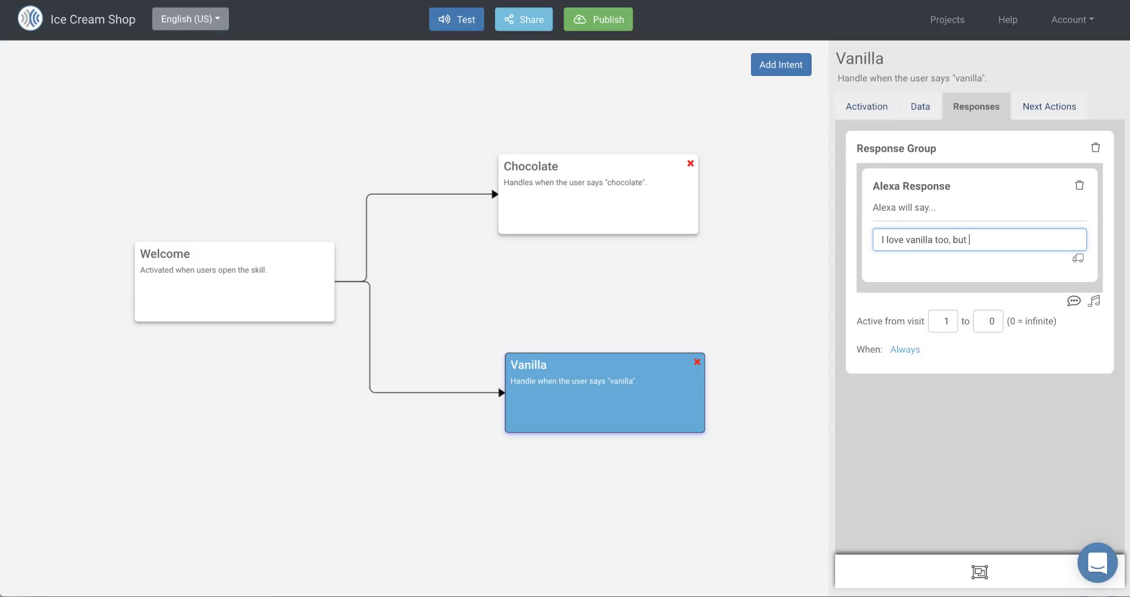
text(chocolate is m)
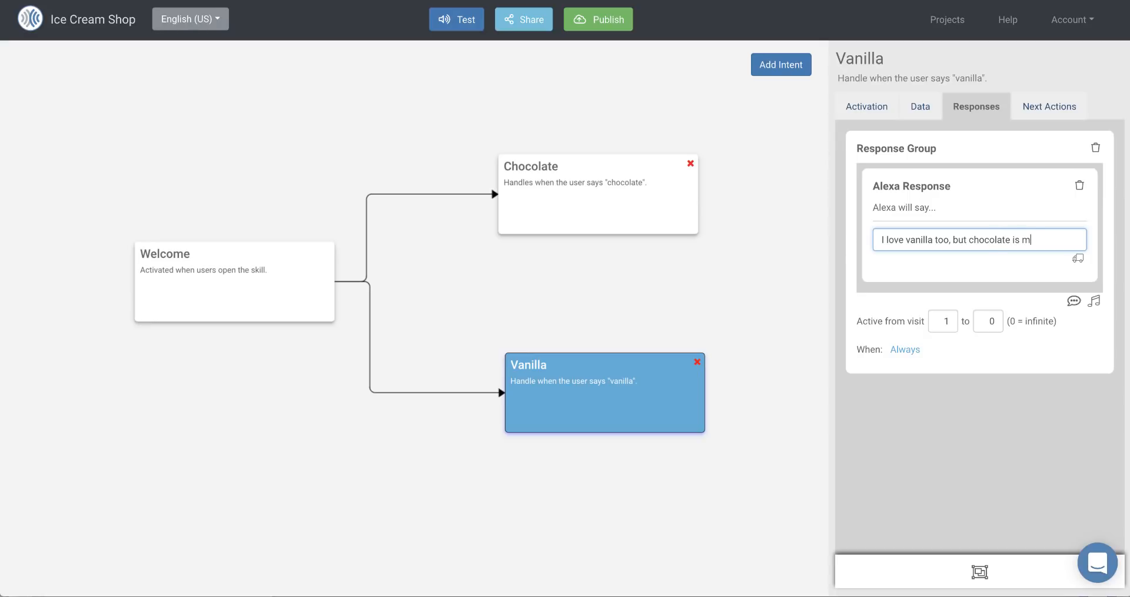
text(y favorite.)
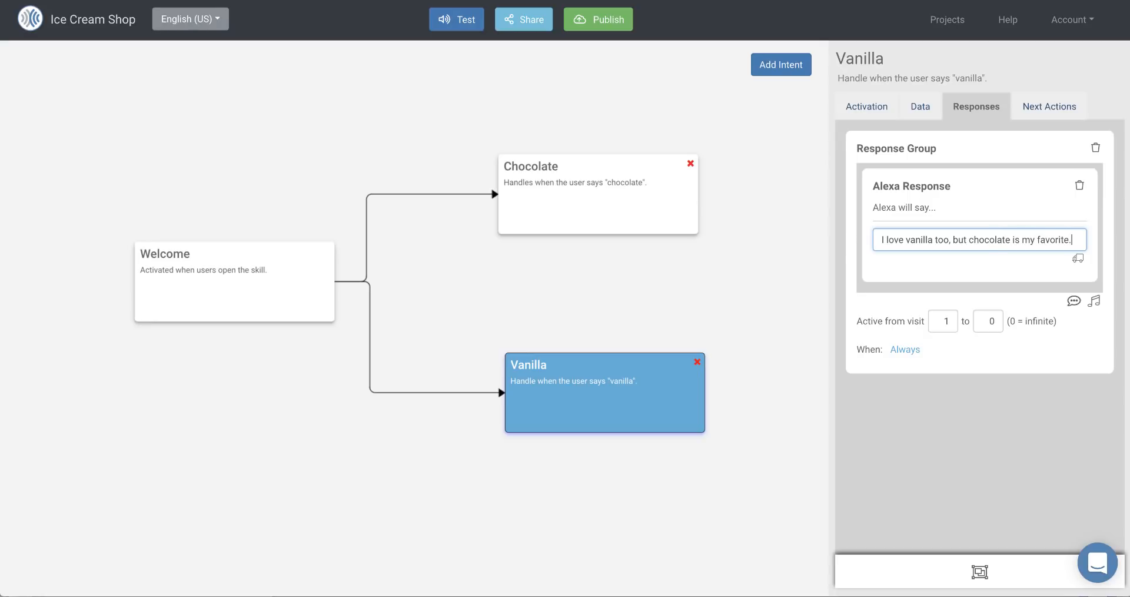
key(Return)
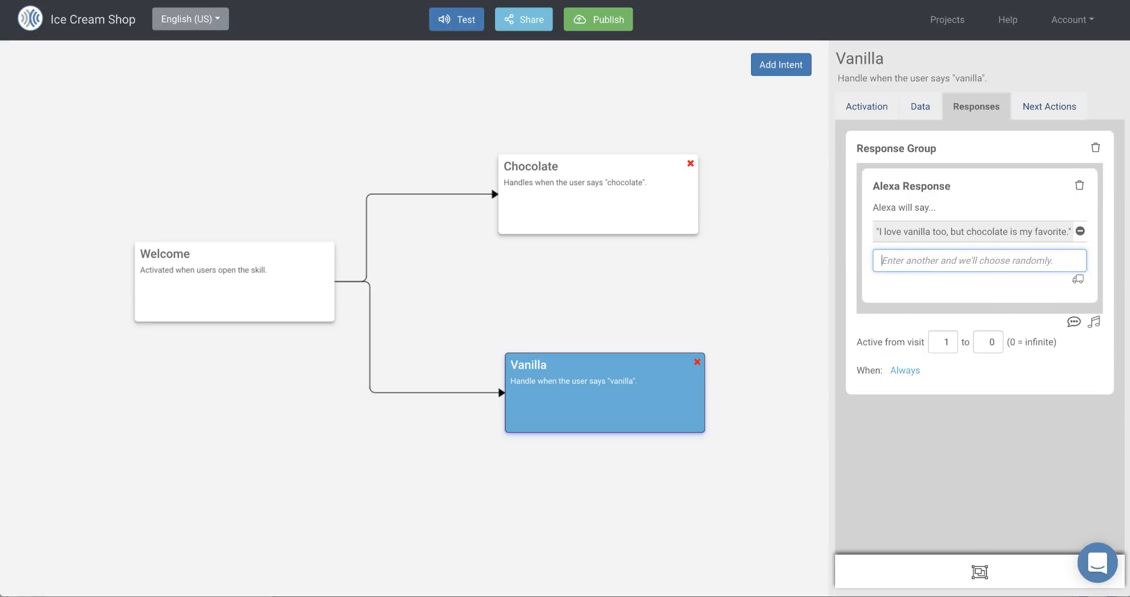
mouse_move(793, 248)
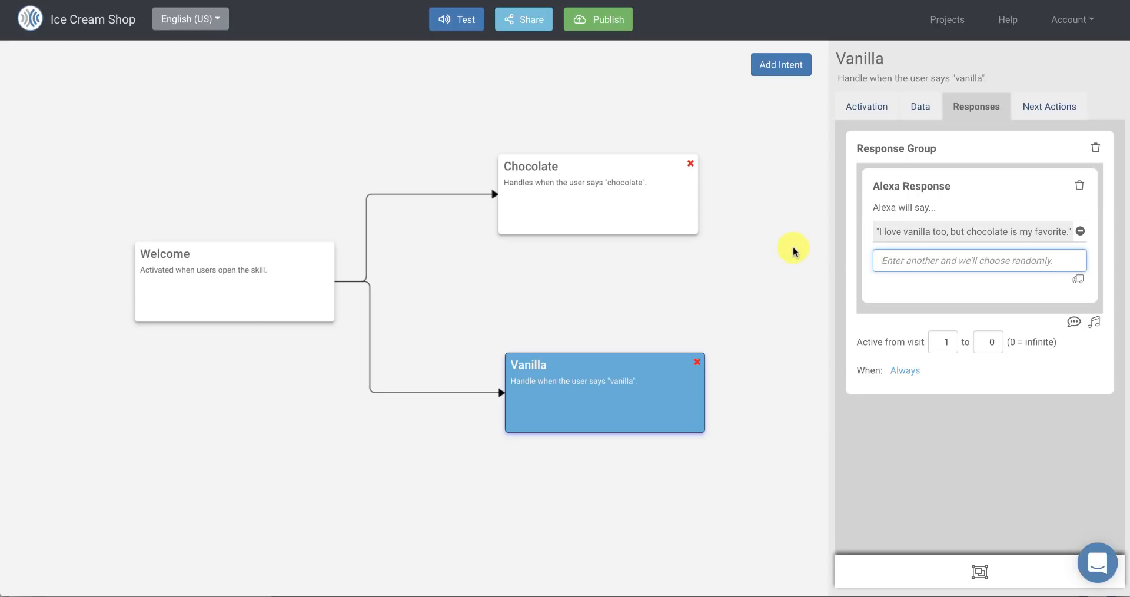
mouse_move(474, 86)
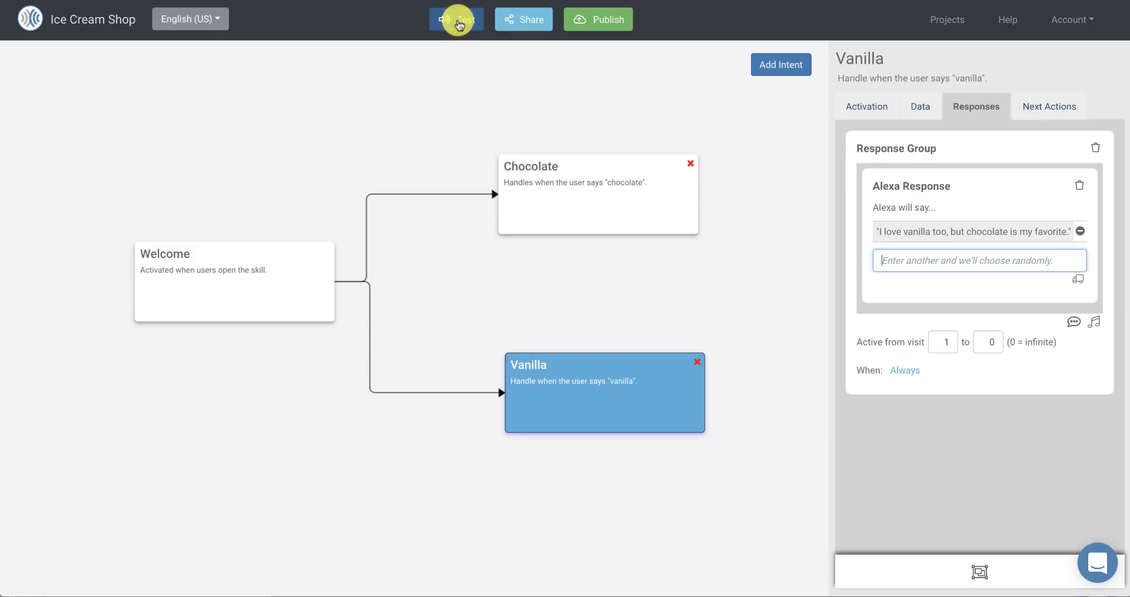
Step: Test the skill in chat: open it, answer 'chocolate', relaunch and begin typing 'vani'
click(457, 19)
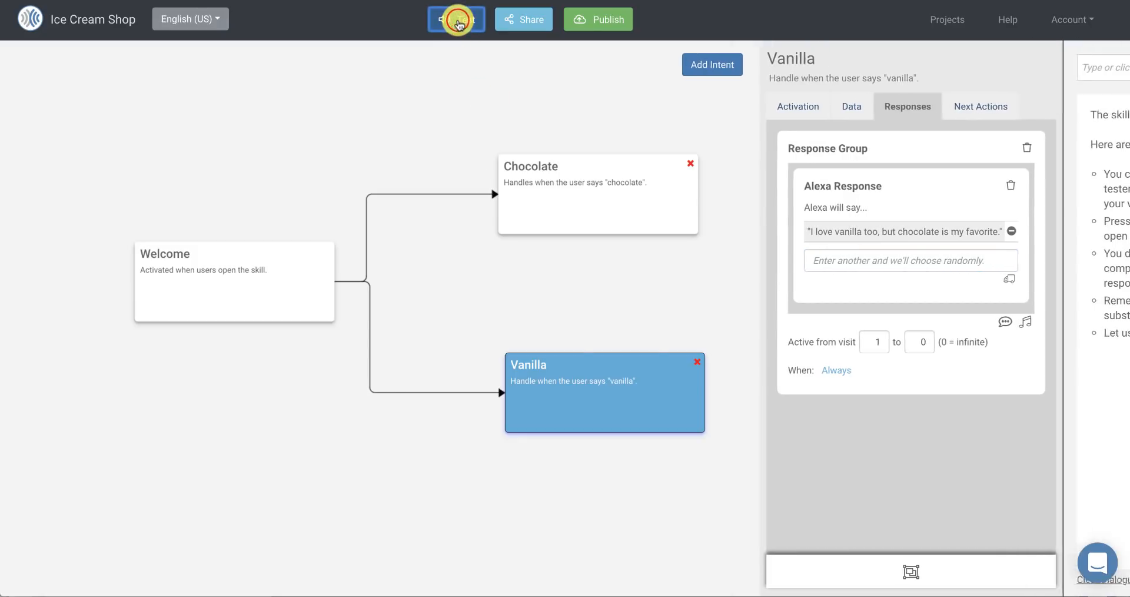
click(456, 19)
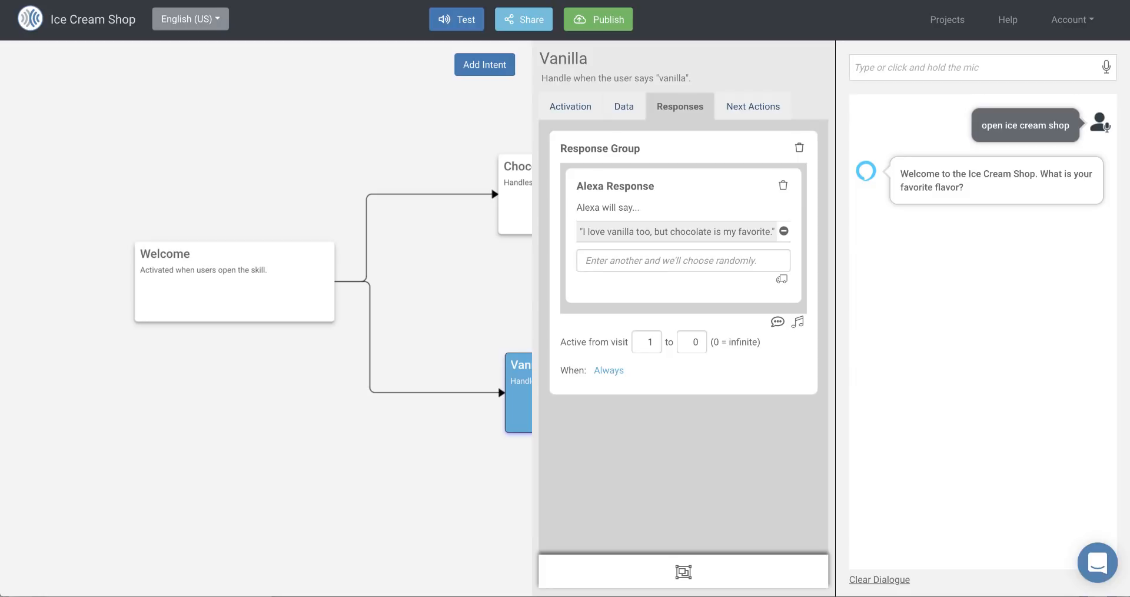
text(ch)
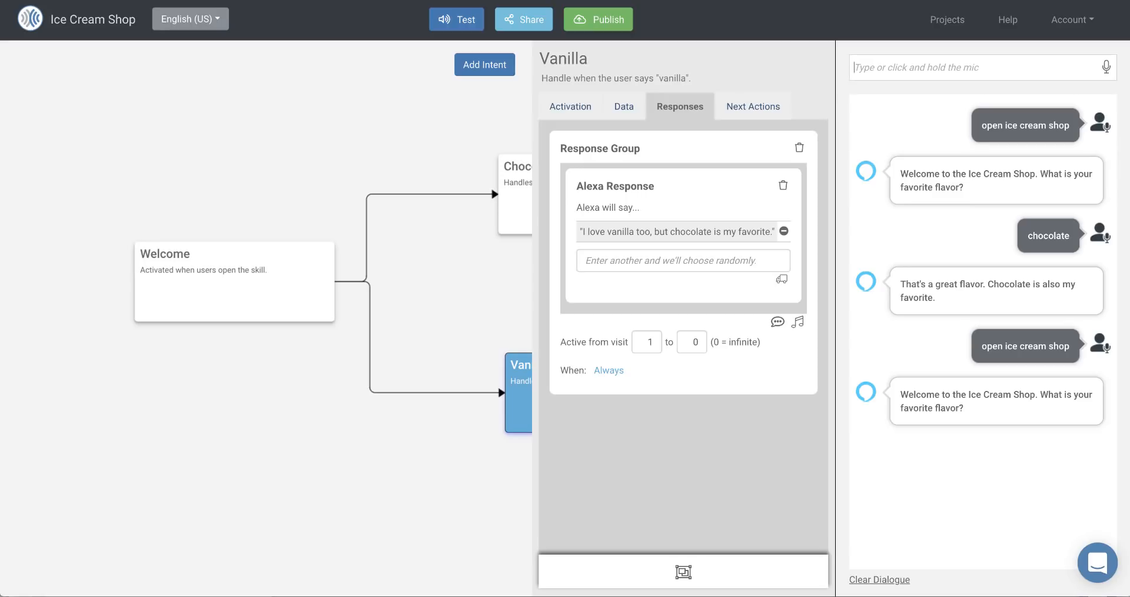
text(vani)
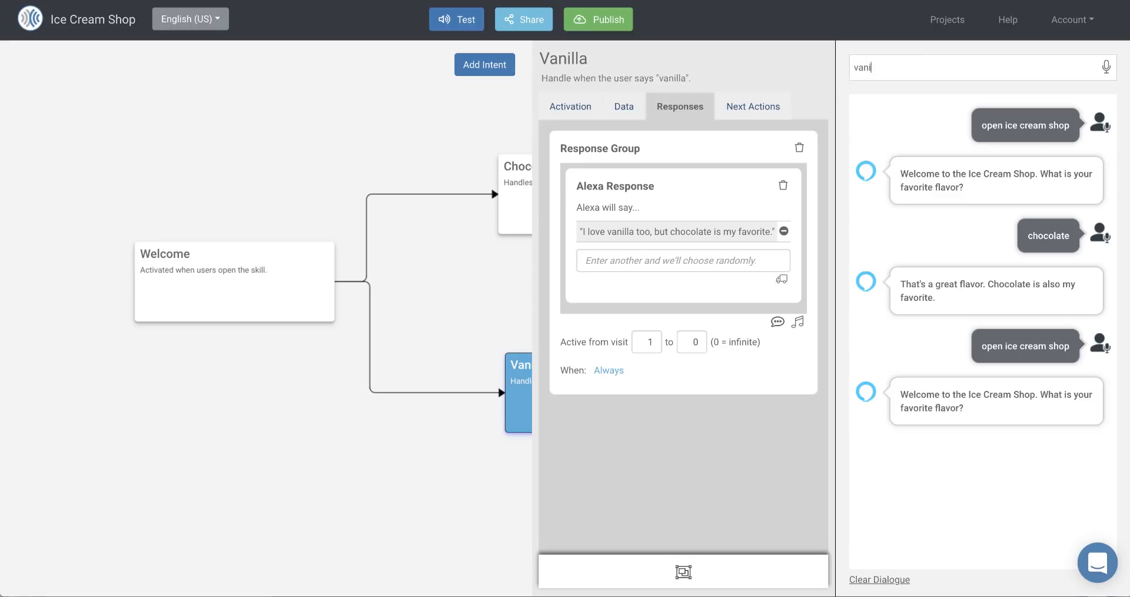